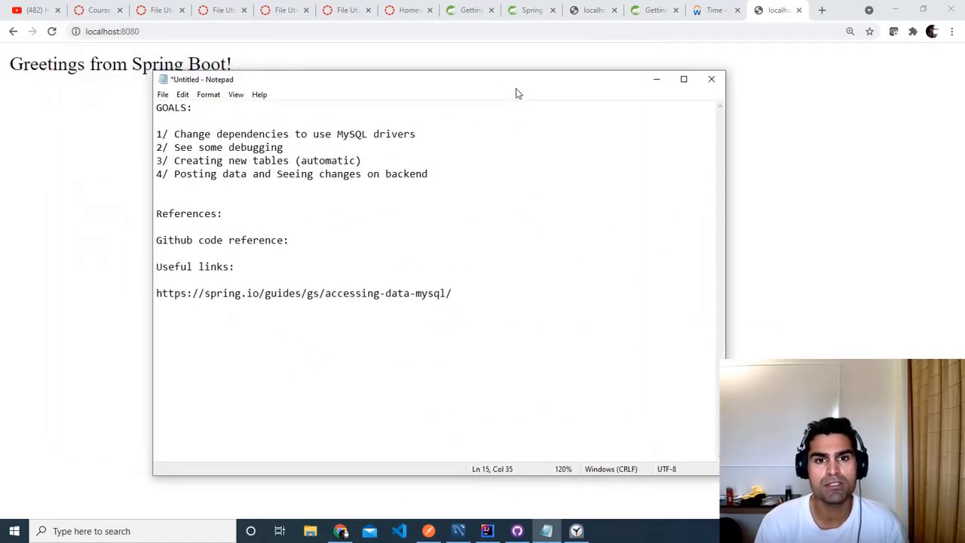
Read through the four session goals in Notepad, including the fourth goal about posting data.
left_click(361, 293)
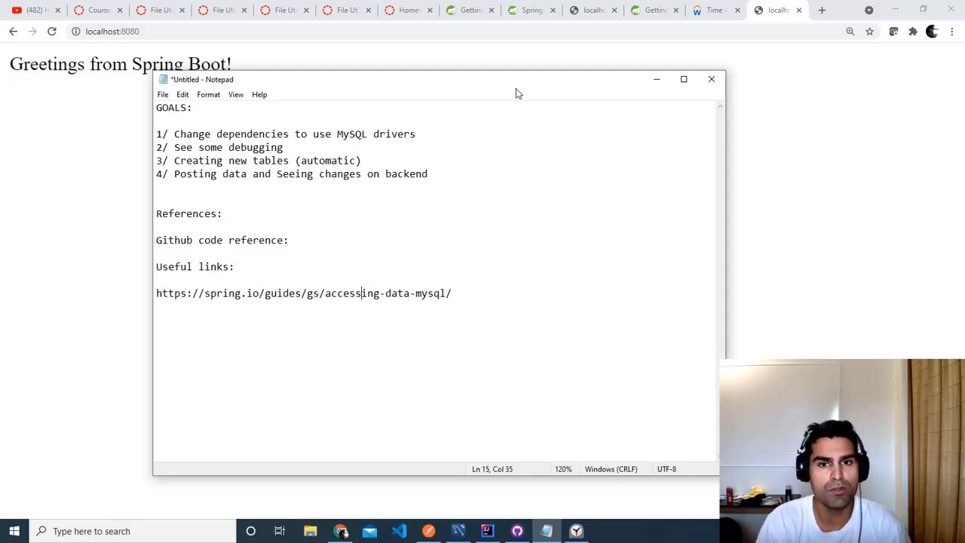
mouse_move(429, 367)
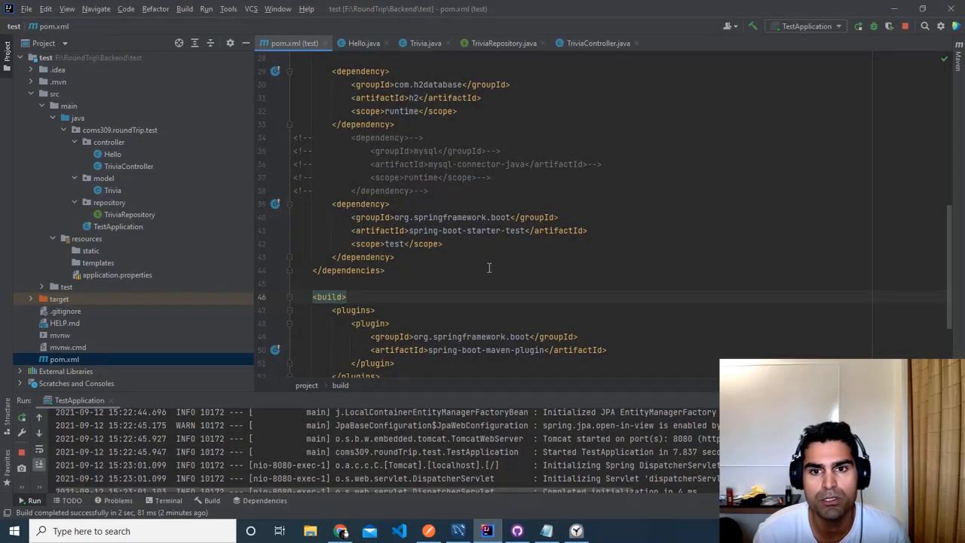
scroll("up", 3)
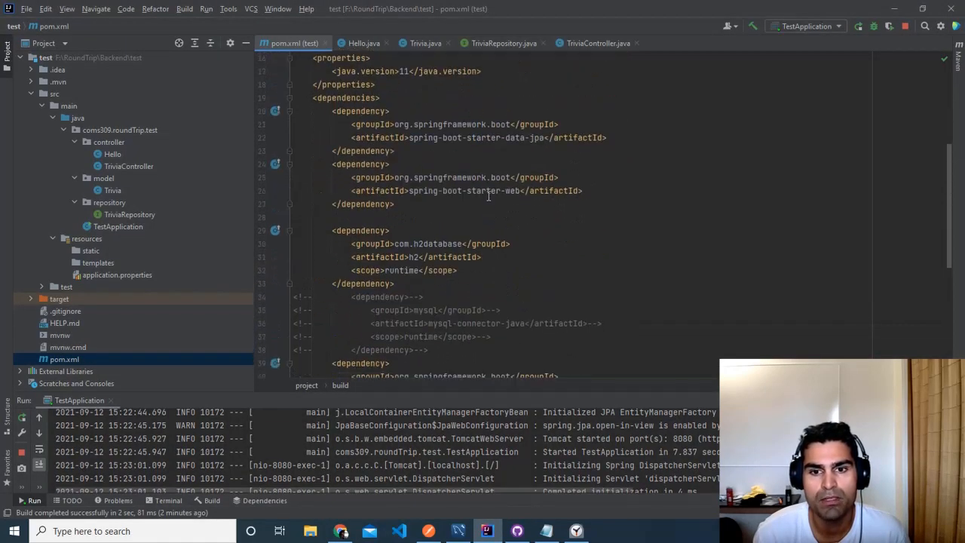
scroll("down", 3)
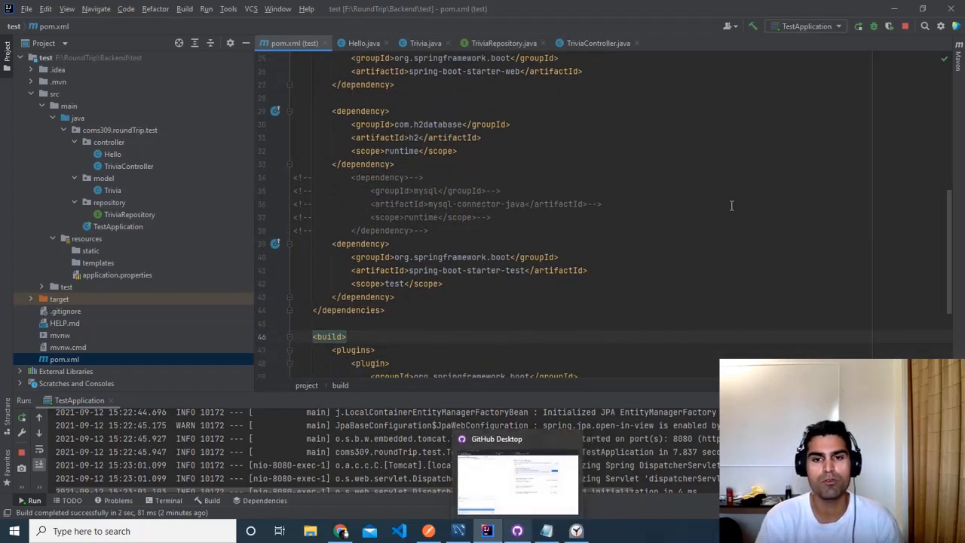
left_click(557, 256)
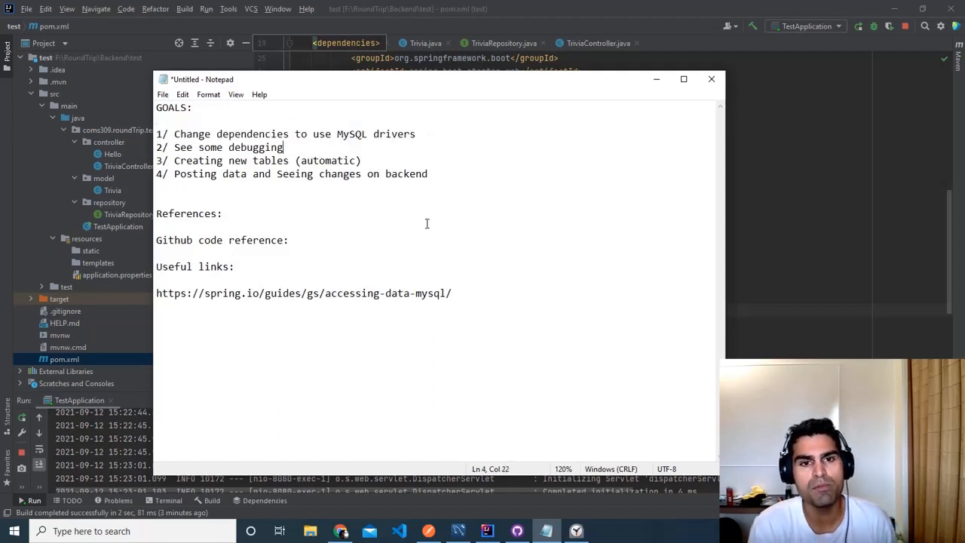
mouse_move(431, 222)
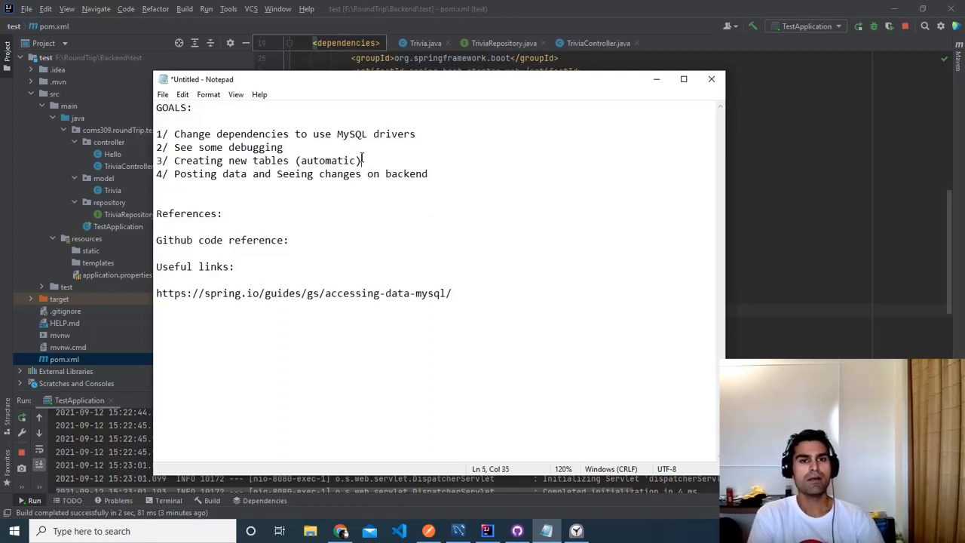
triple_click(260, 161)
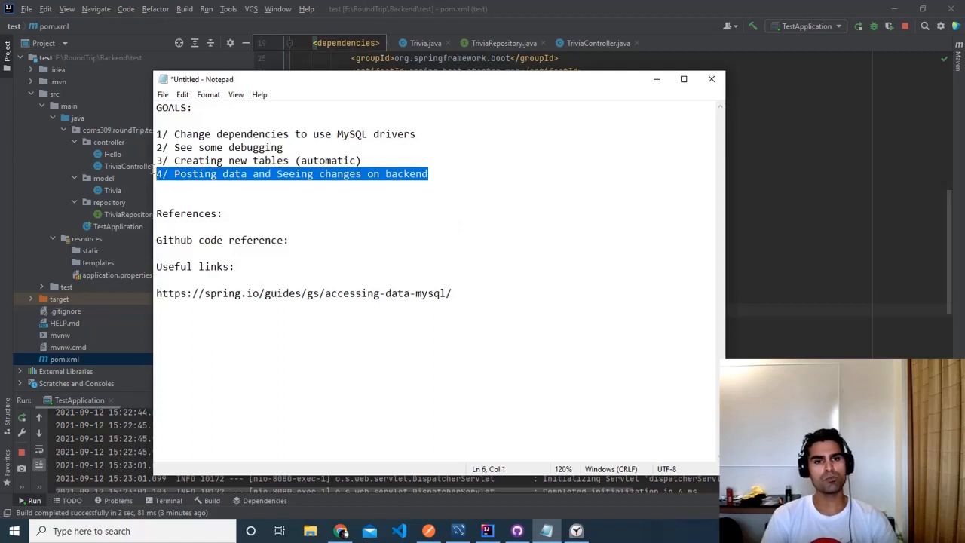
mouse_move(461, 250)
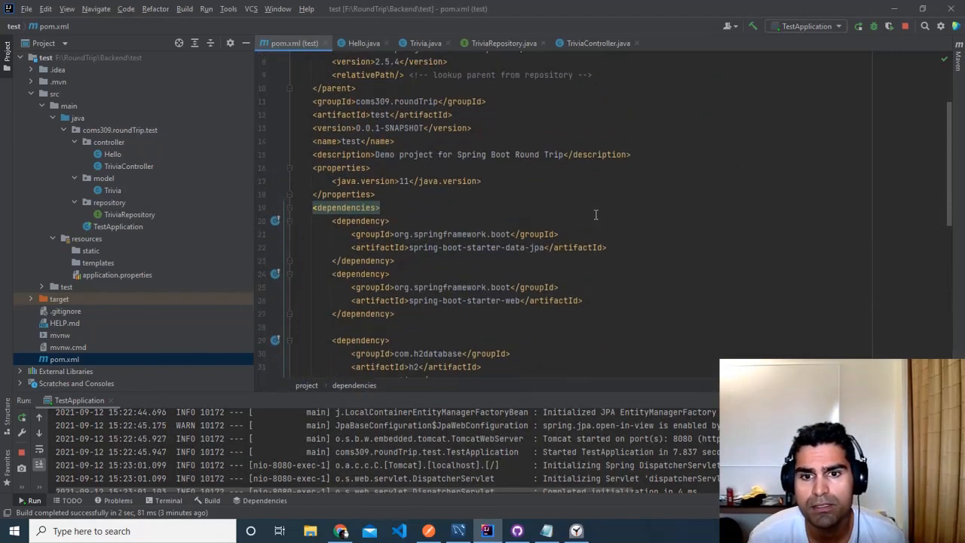
Activate the mysql-connector-java dependency and comment out the h2 dependency in pom.xml.
scroll("down", 3)
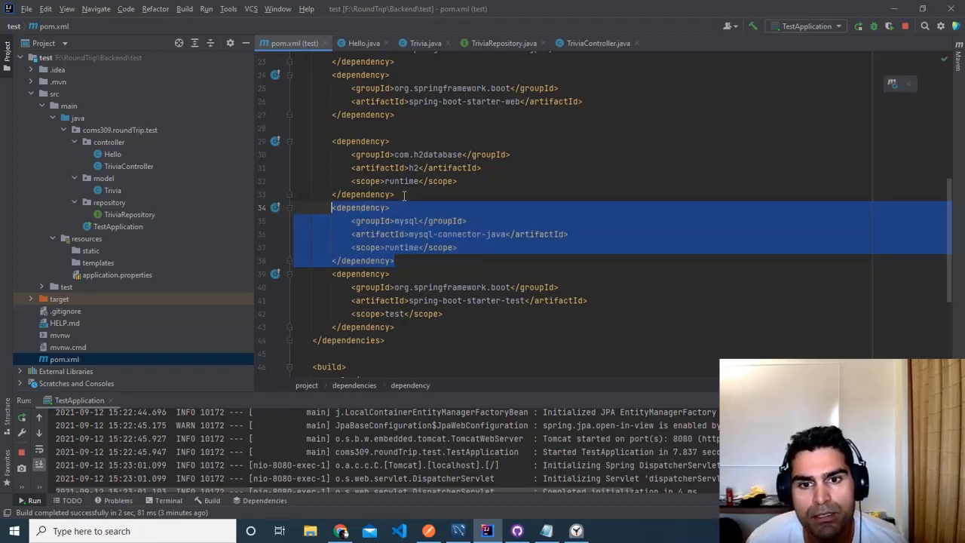
left_click(505, 216)
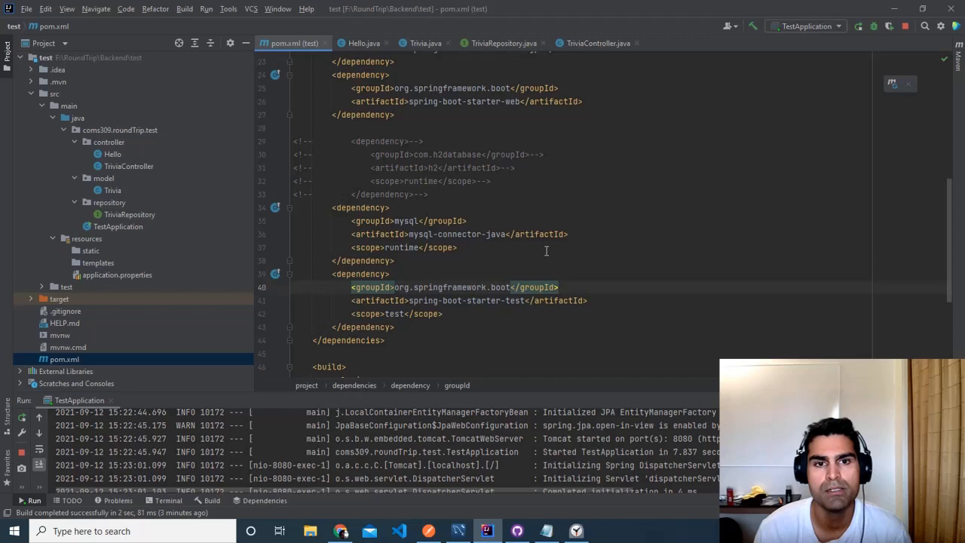
mouse_move(472, 248)
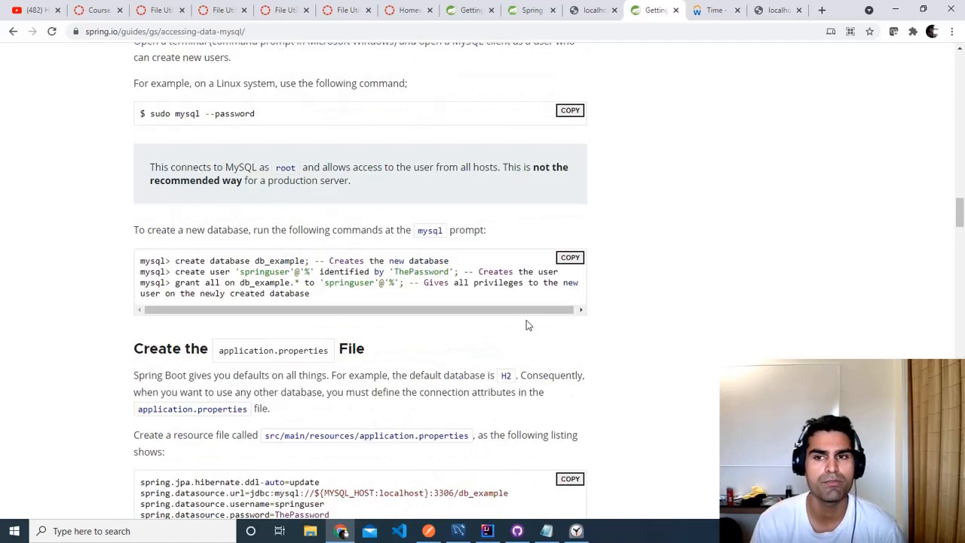
Copy the listing under 'Create the application.properties File' in the spring.io guide.
scroll("down", 3)
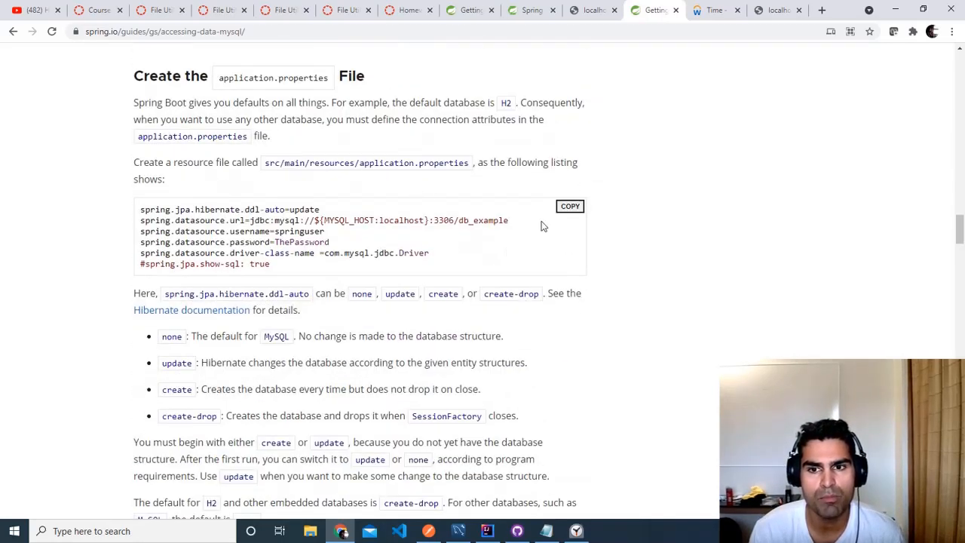
left_click(570, 206)
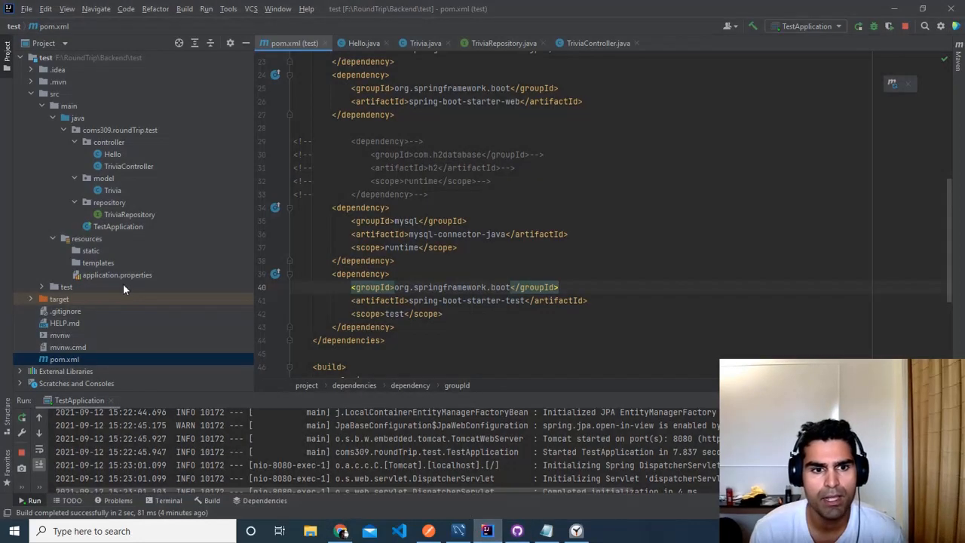
Paste the guide's MySQL datasource settings into application.properties, then bring up MySQL Workbench.
double_click(117, 274)
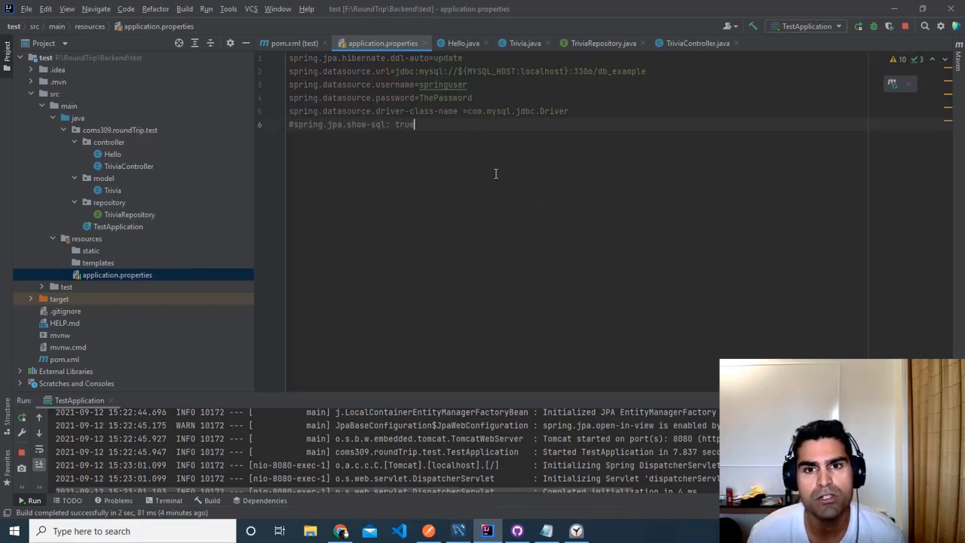
left_click(458, 531)
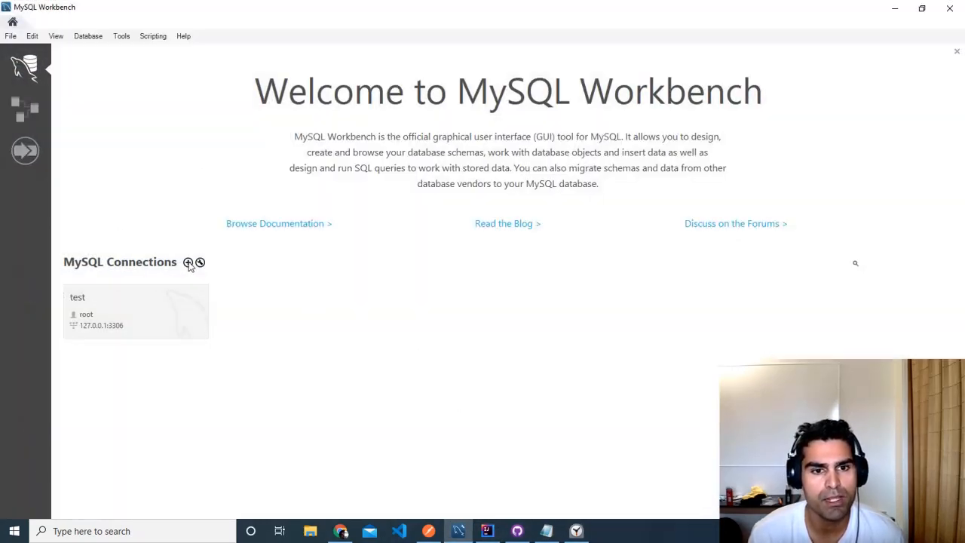
Create a new Workbench connection named coms309 and test it, dismissing the failure.
left_click(188, 262)
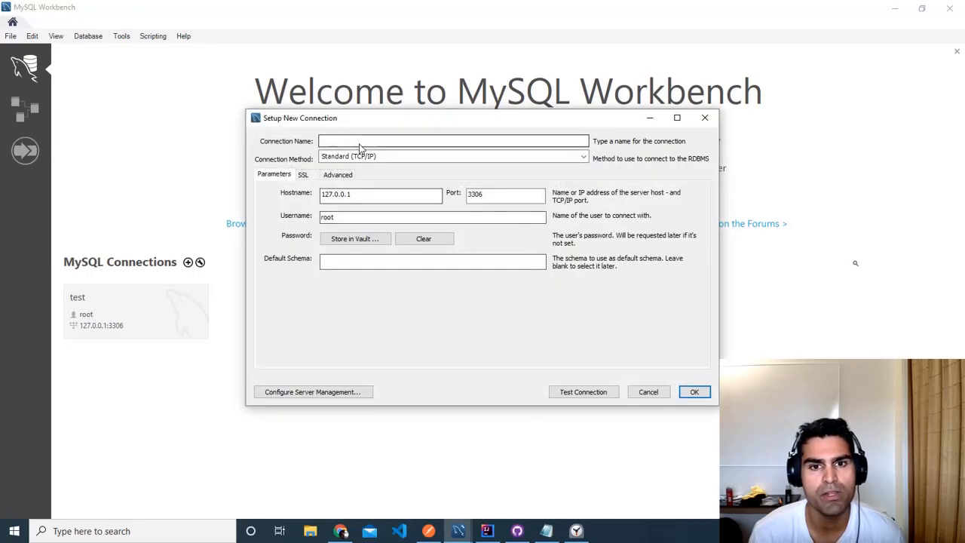
type("d")
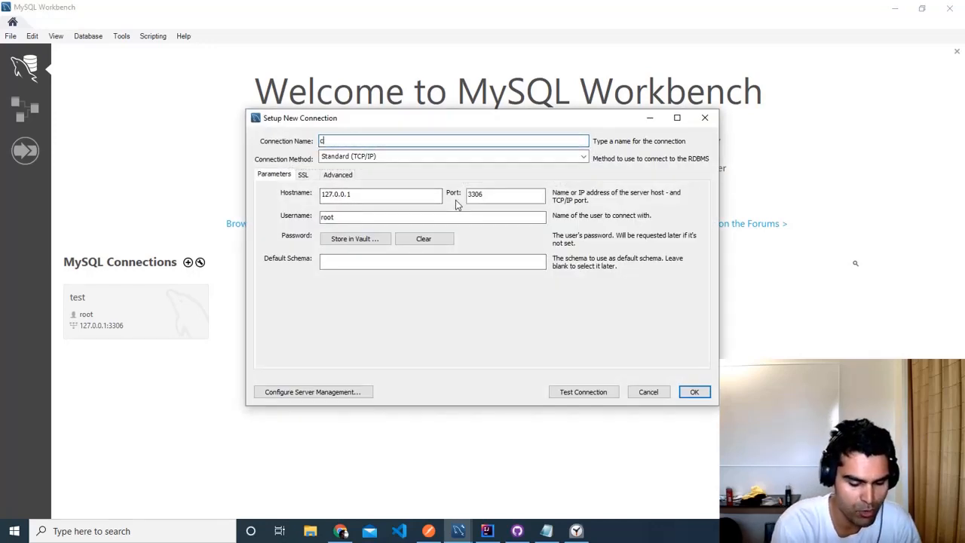
type("oms309")
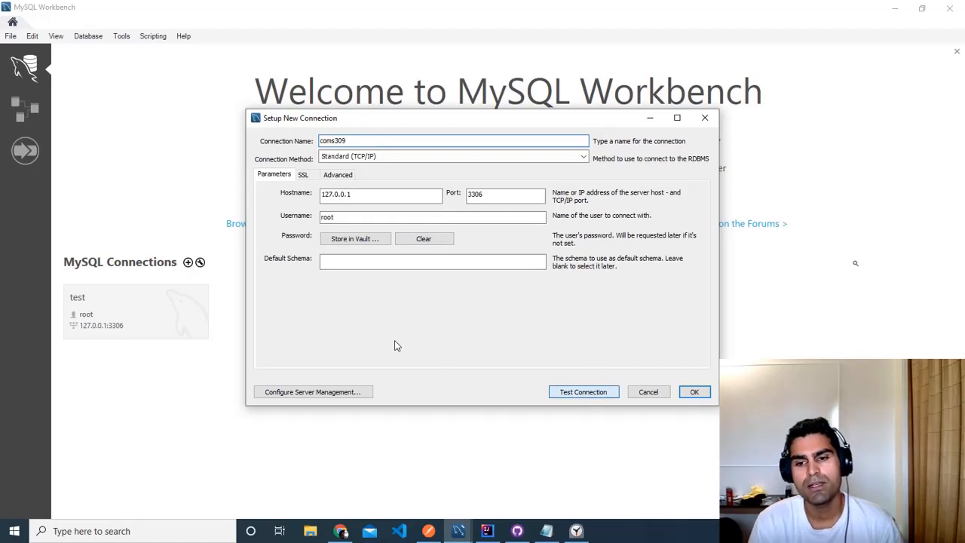
left_click(583, 391)
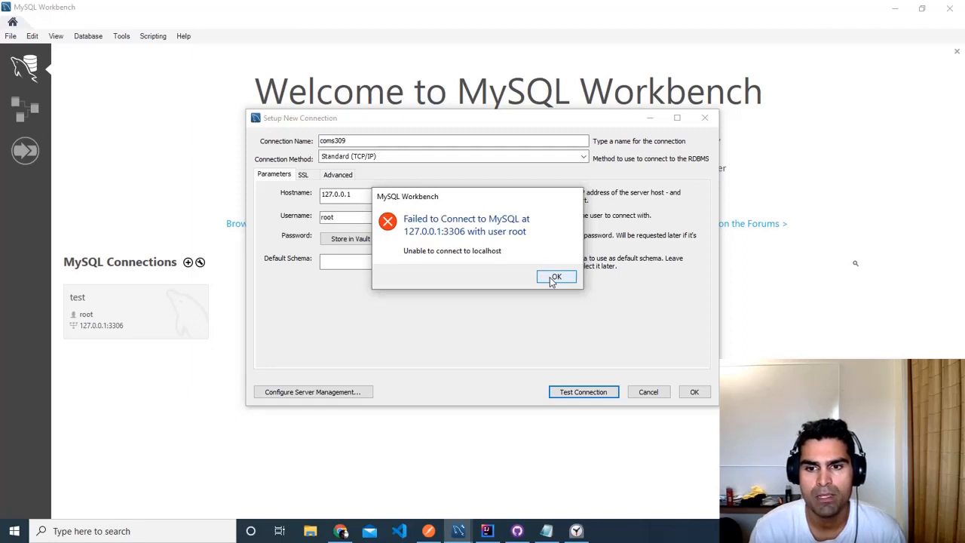
left_click(555, 276)
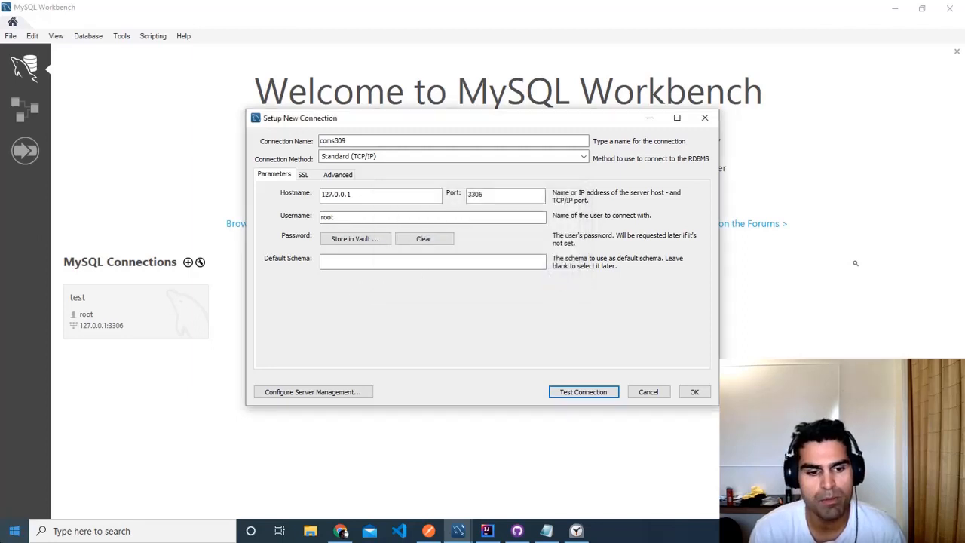
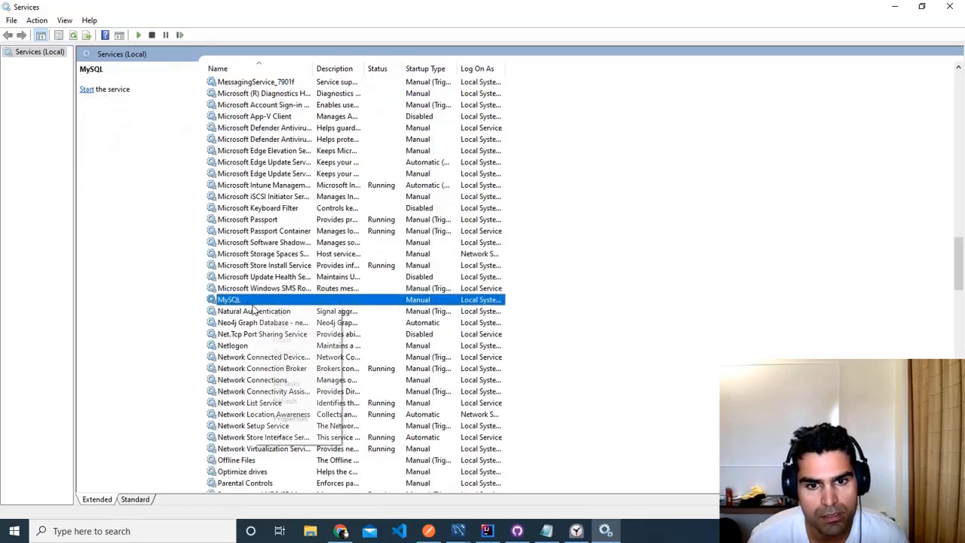
Start the MySQL service, retest coms309 with the root password, and open the connection.
left_click(87, 89)
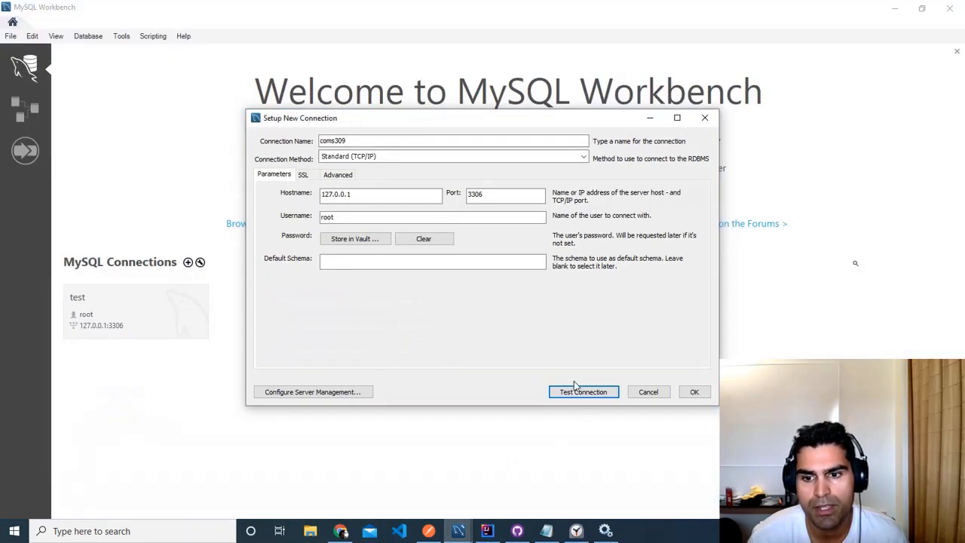
left_click(583, 391)
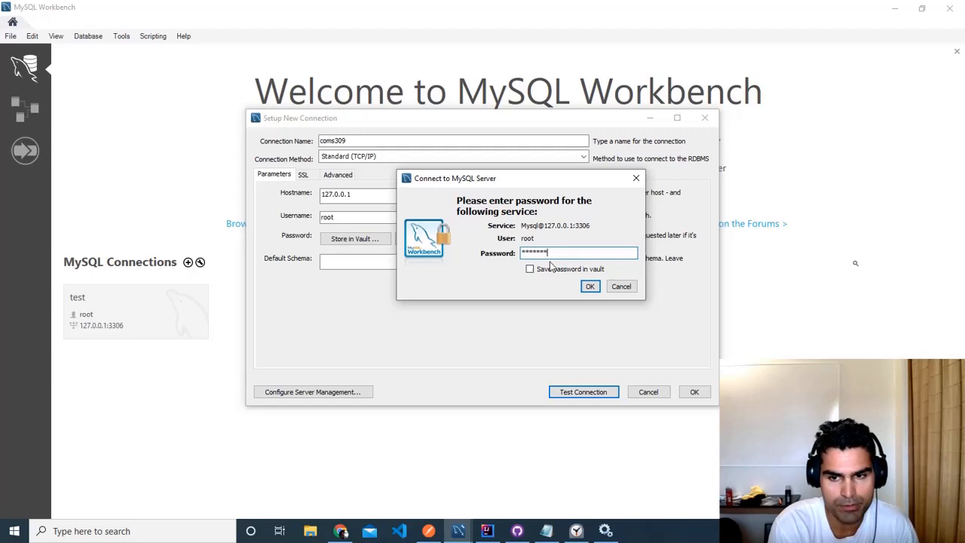
left_click(590, 286)
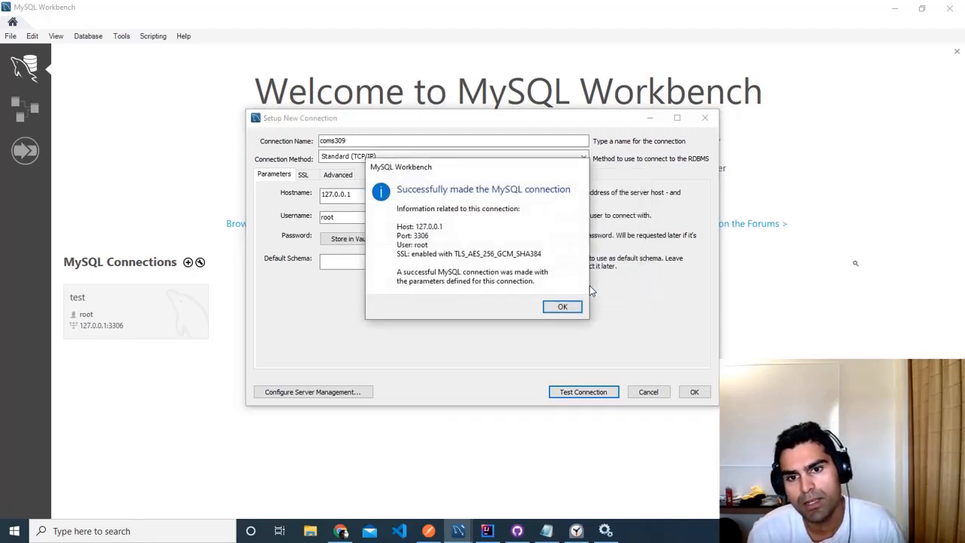
left_click(563, 306)
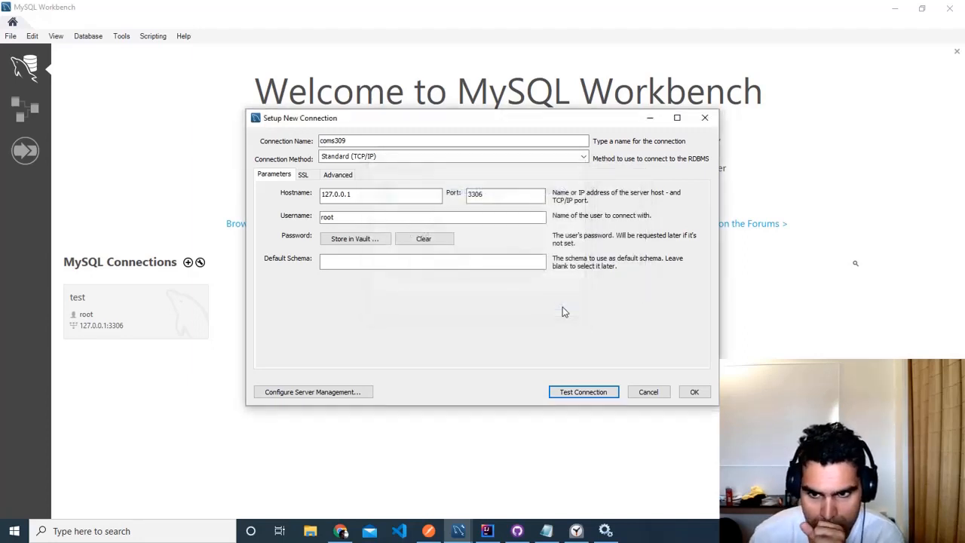
left_click(693, 391)
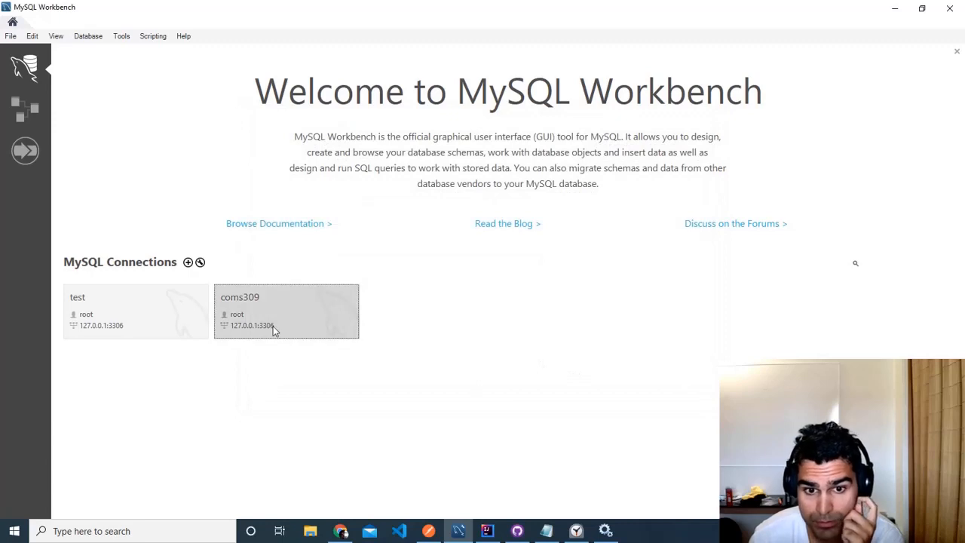
double_click(286, 311)
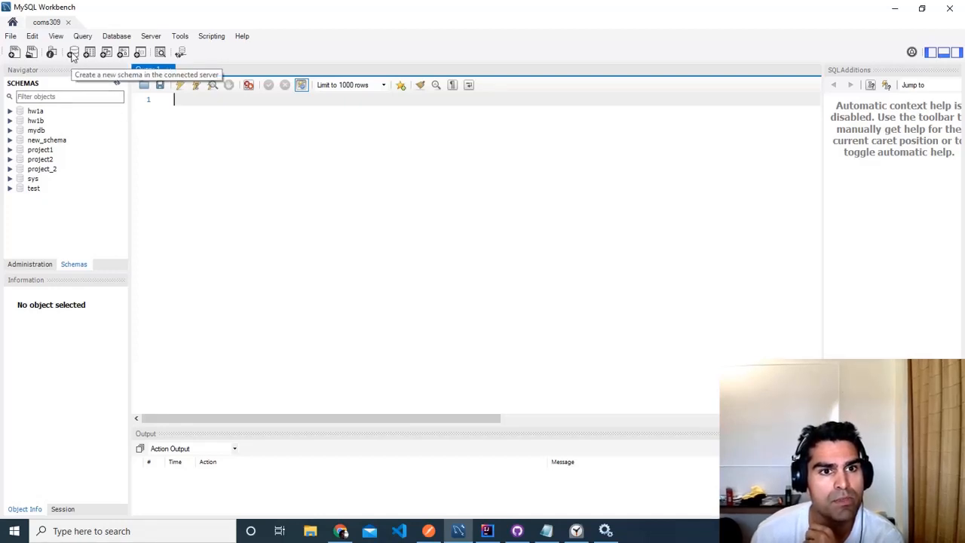
Create the coms309_roundtrip schema by applying the generated script and finishing.
left_click(73, 52)
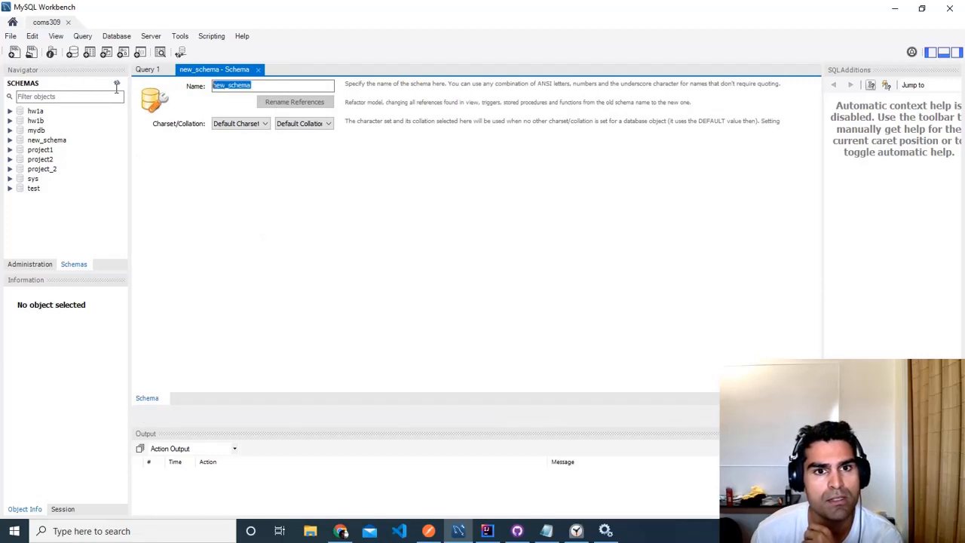
type("coms309_roundtrip")
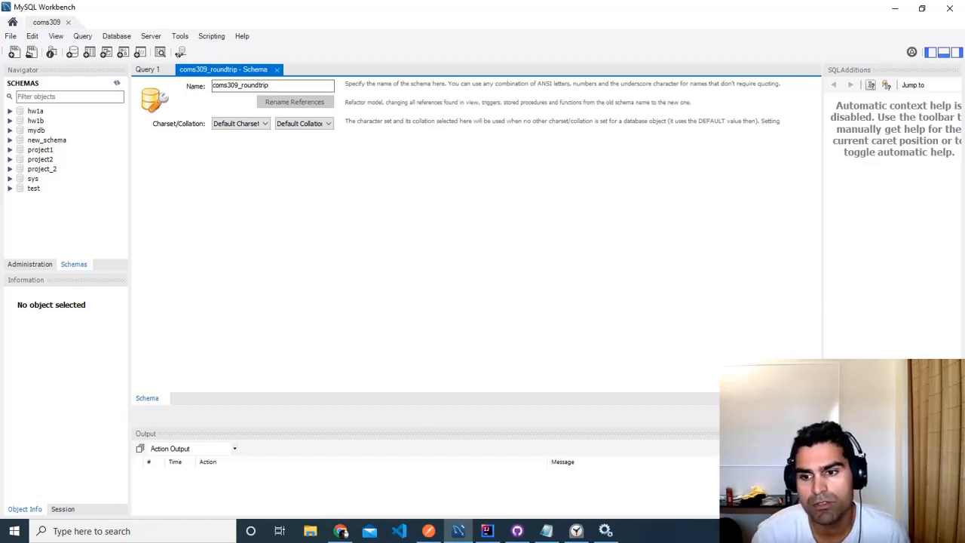
left_click(294, 102)
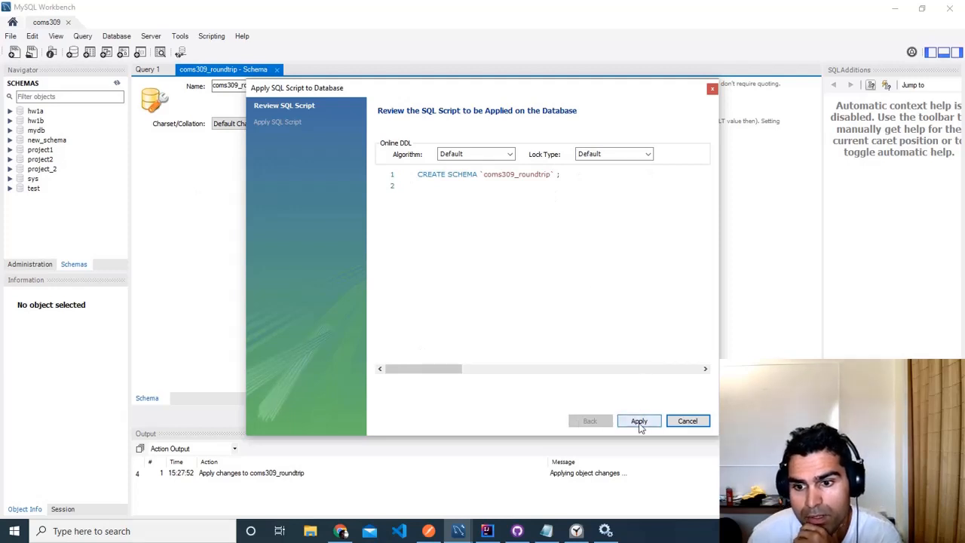
left_click(638, 420)
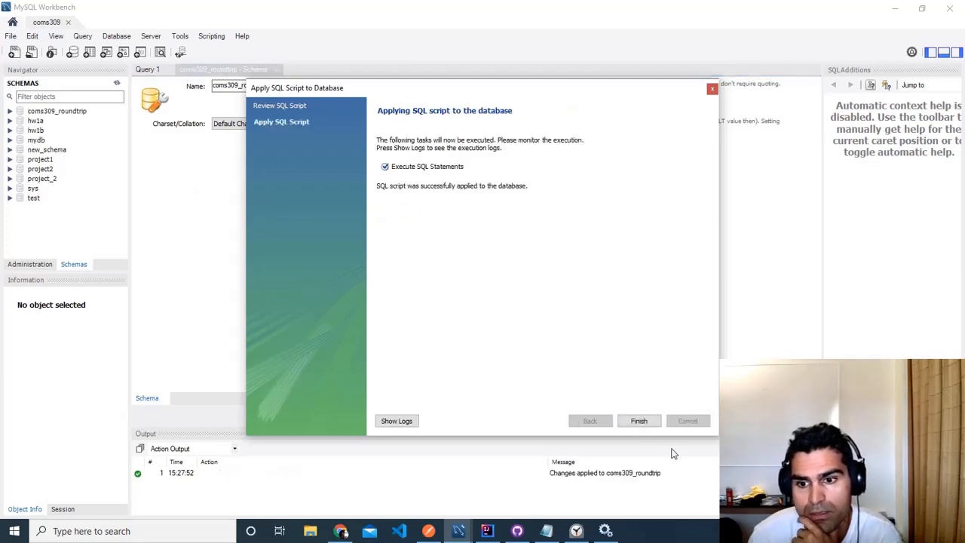
left_click(638, 421)
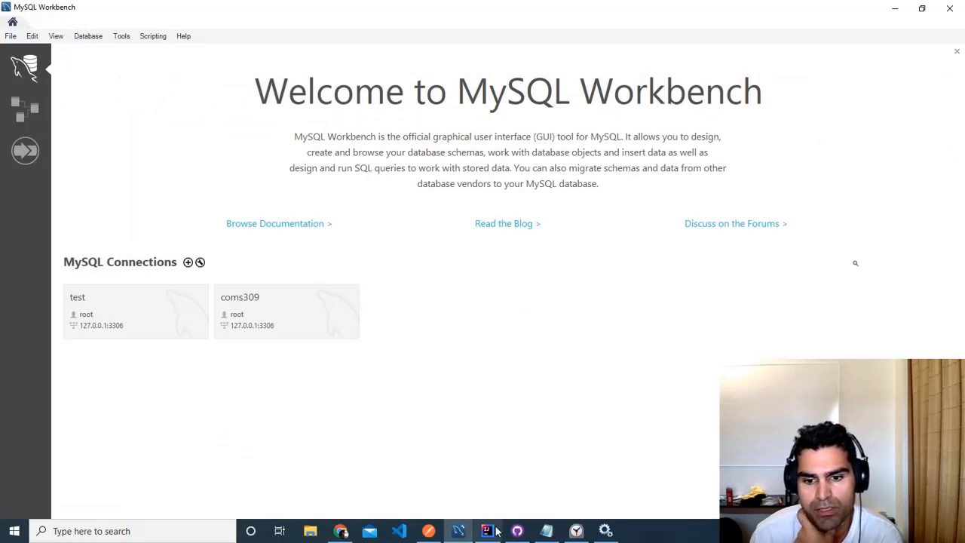
left_click(486, 531)
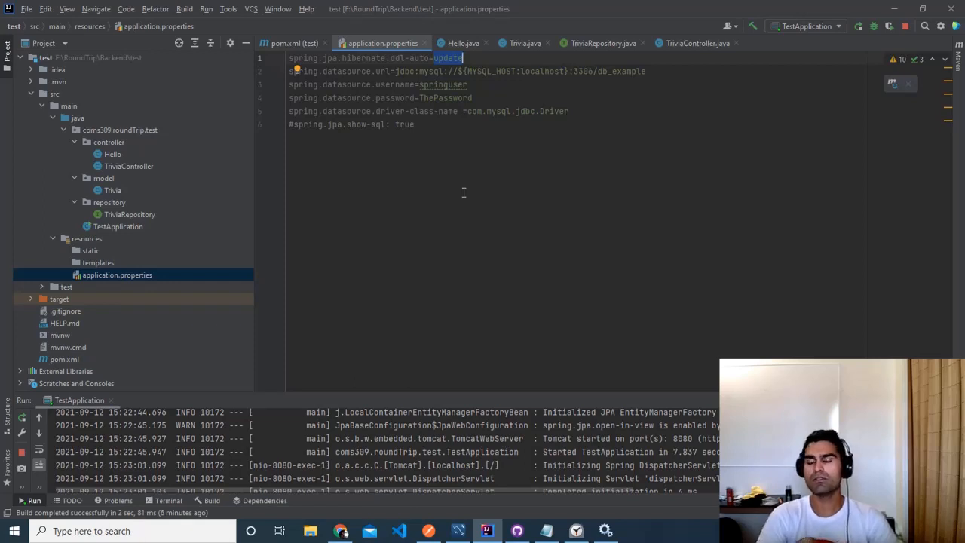
mouse_move(451, 176)
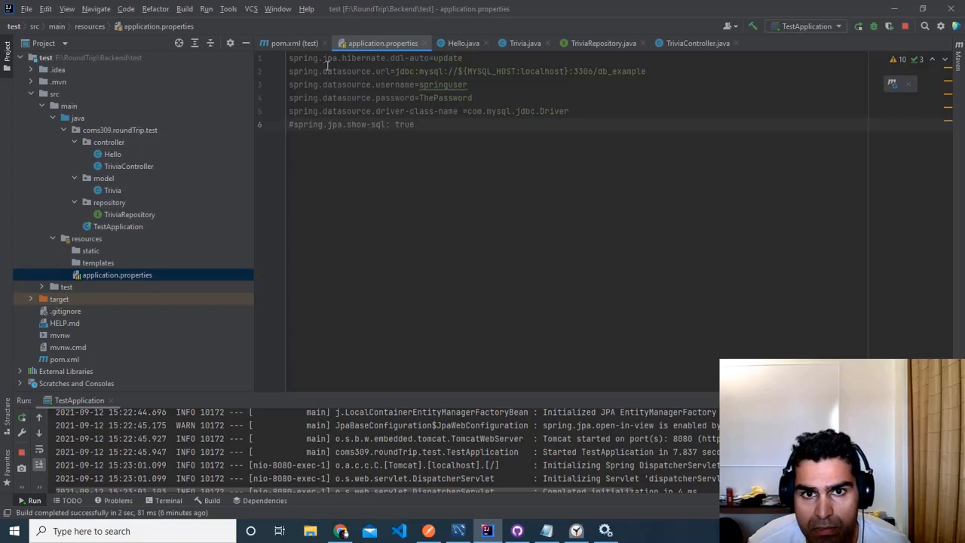
Inspect ddl-auto=update, the datasource URL, username and password, then return to Workbench.
double_click(345, 71)
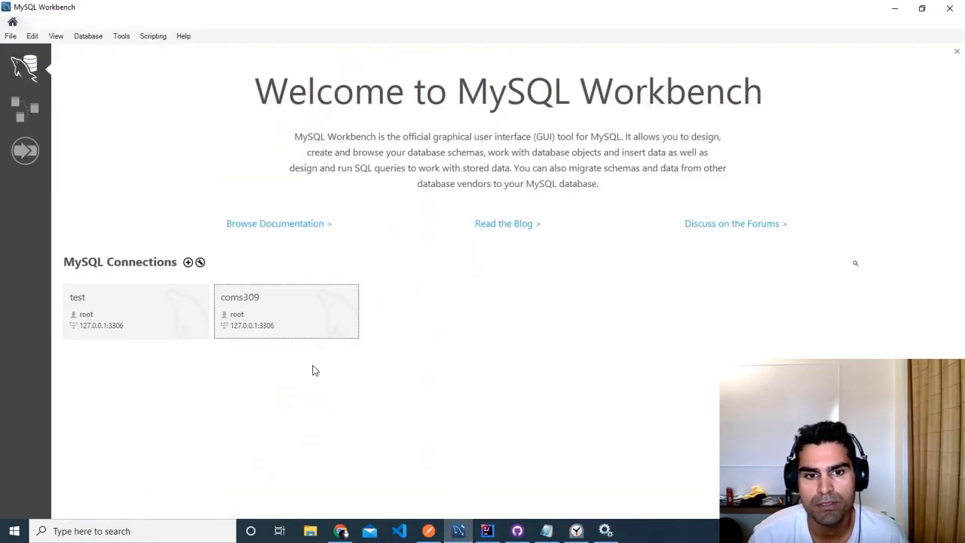
Copy the coms309 connection string to the clipboard and return to application.properties.
right_click(286, 312)
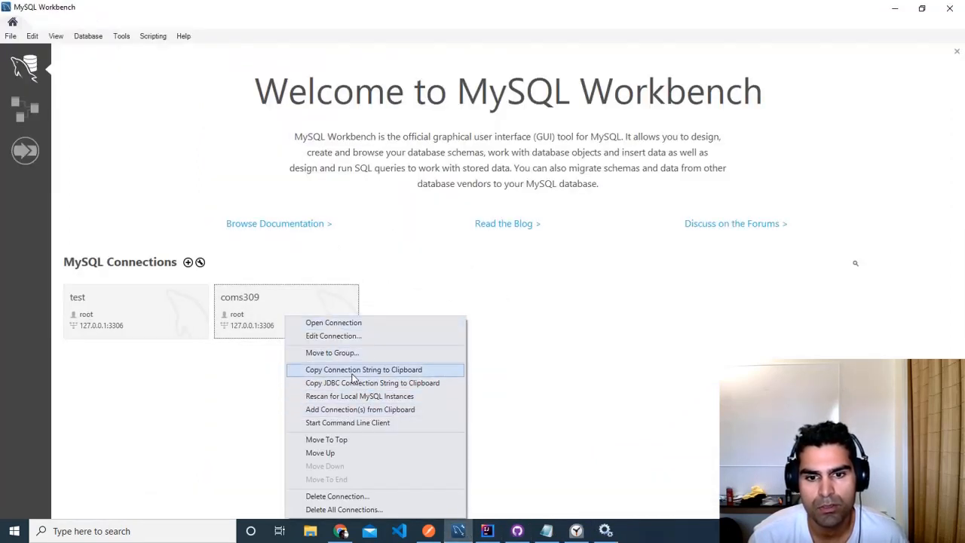
mouse_move(344, 352)
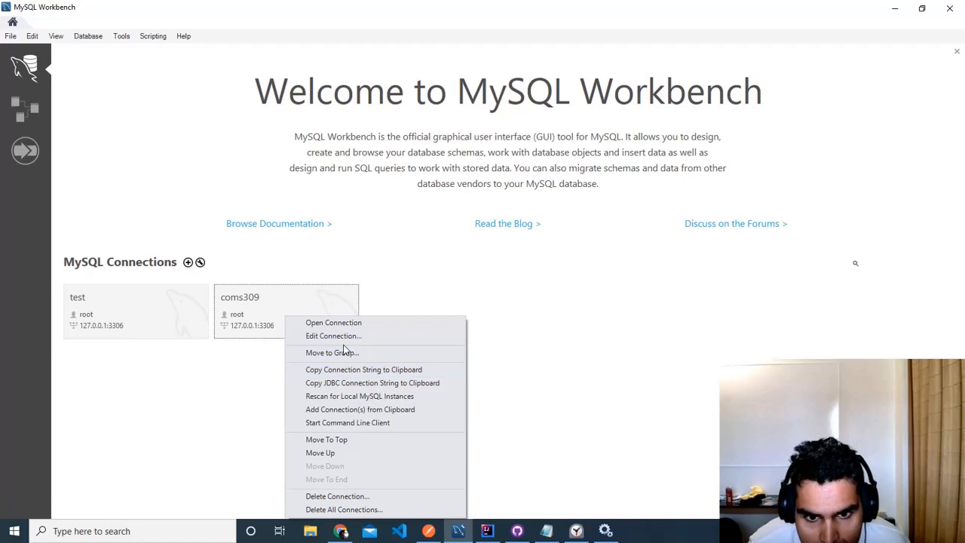
mouse_move(355, 370)
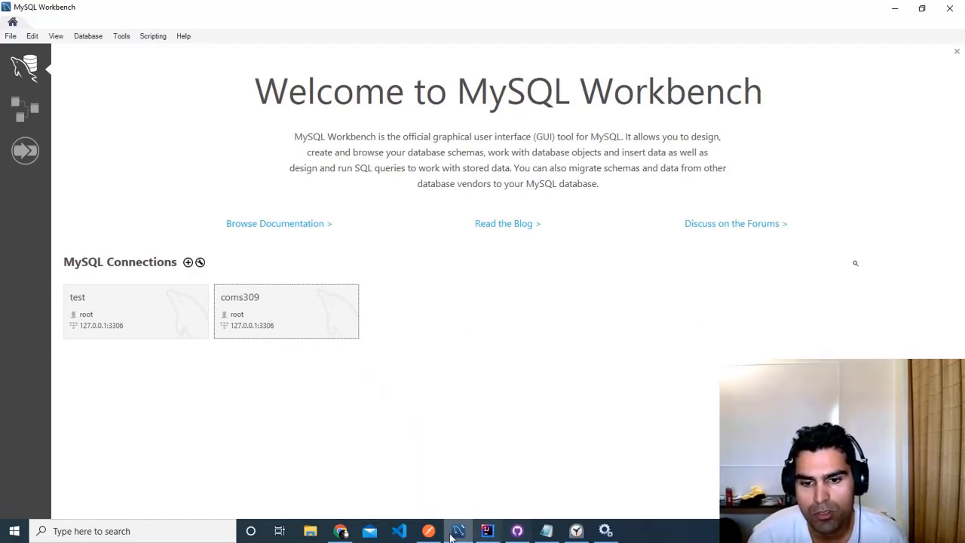
left_click(458, 531)
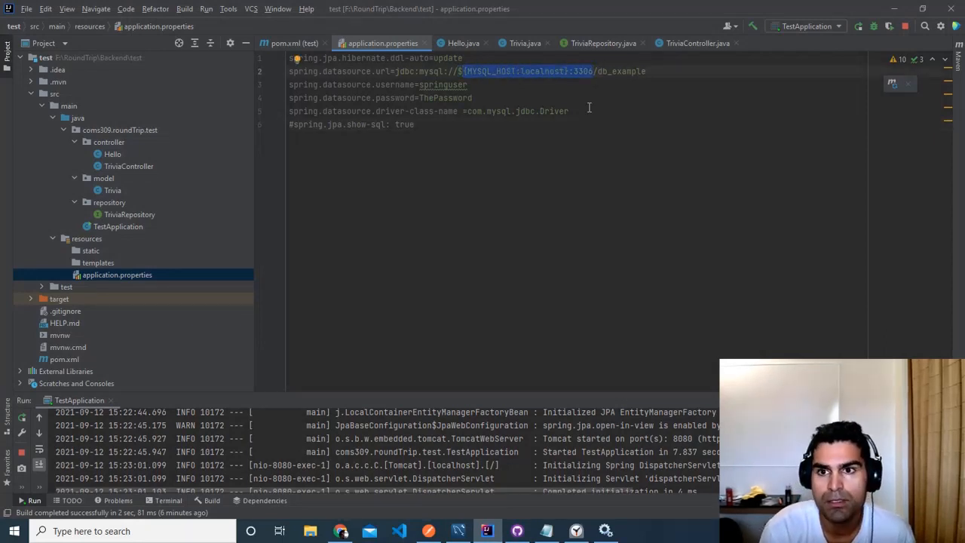
Change the URL host to 127.0.0.1:3306, db_example to coms309_roundtrip, and username to root.
key("Delete")
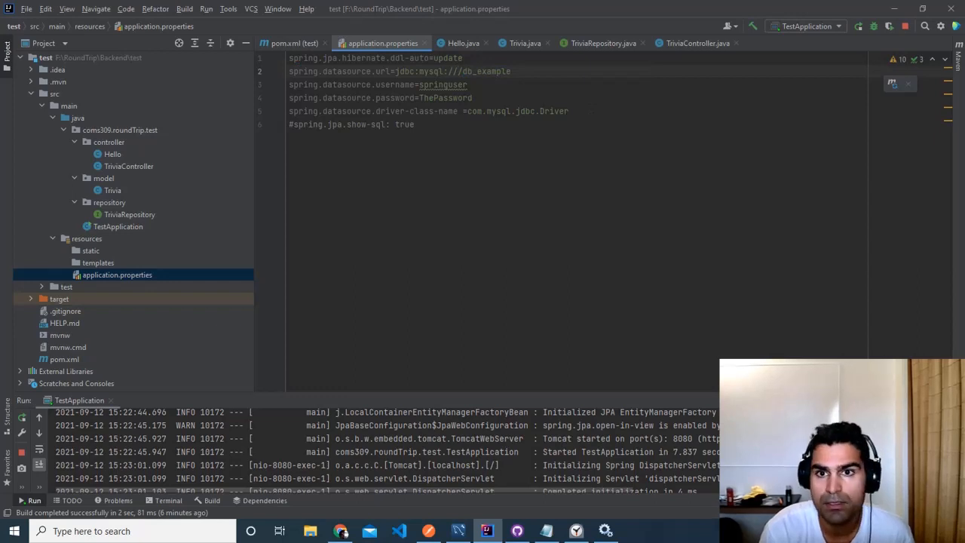
type("root@127.0.0.1:3306")
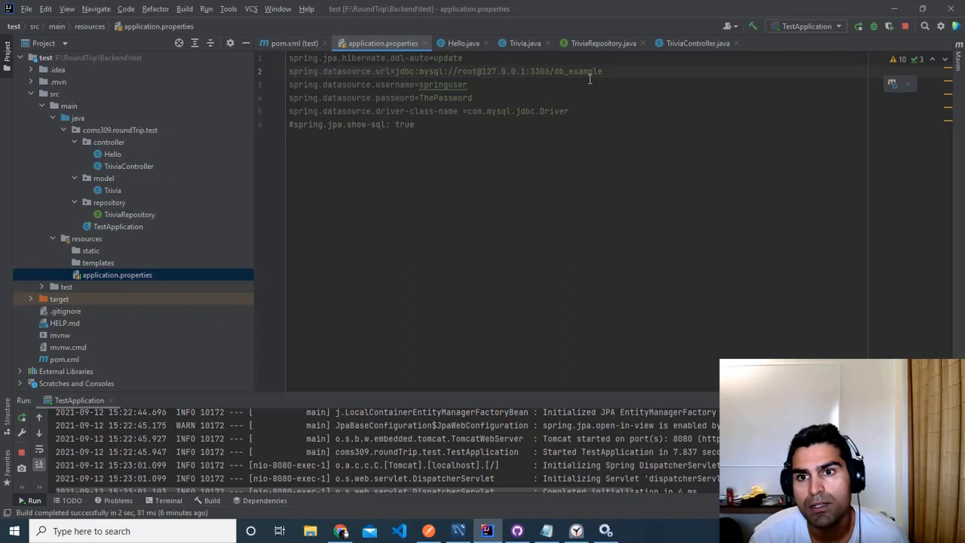
double_click(467, 71)
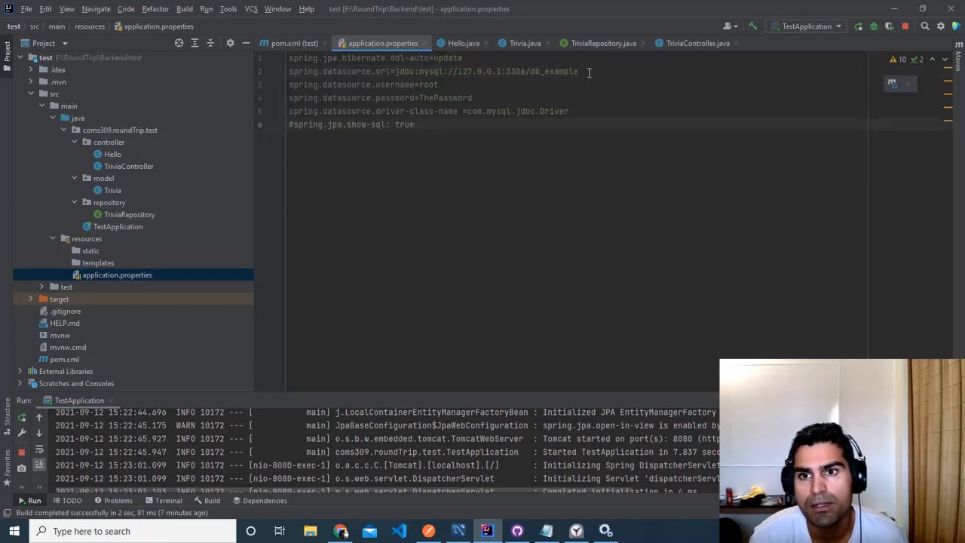
double_click(554, 71)
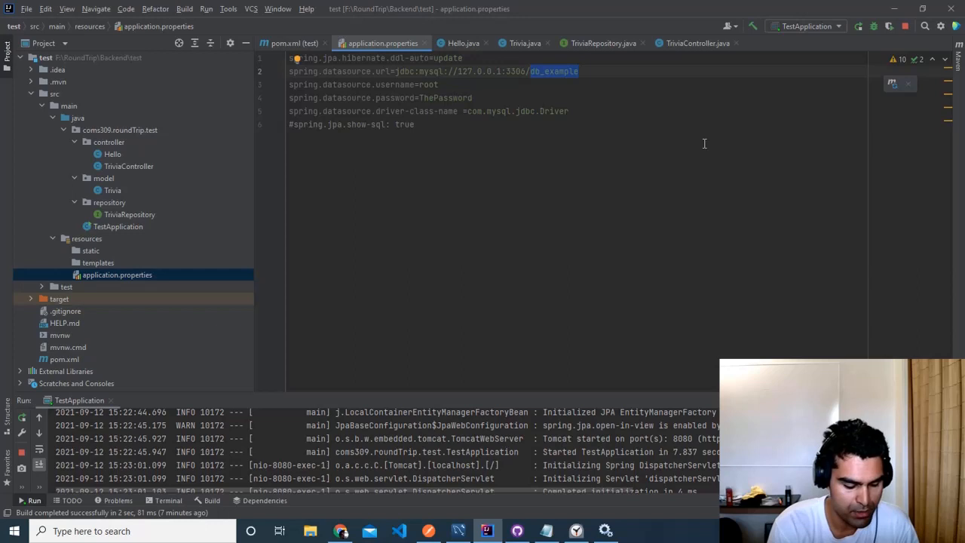
type("coms309_roundtri")
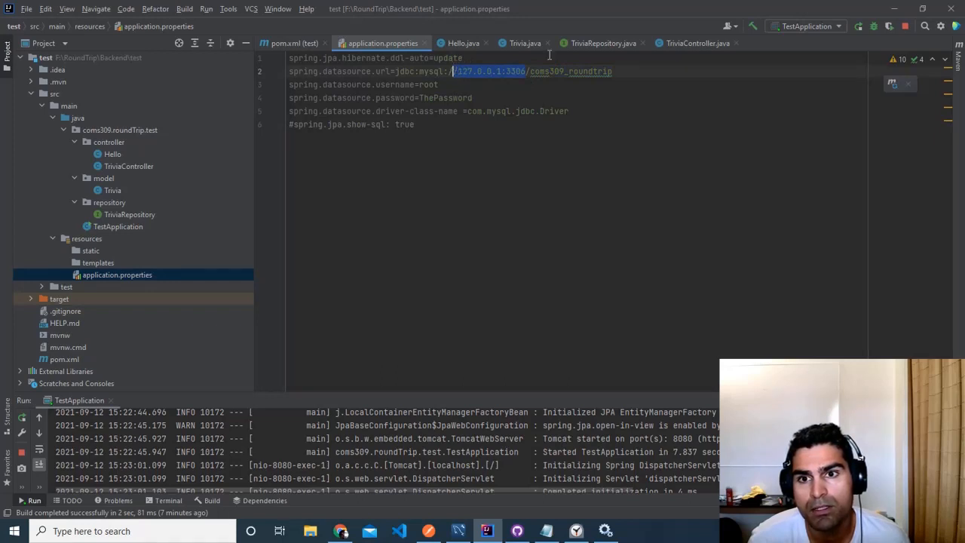
left_click(522, 71)
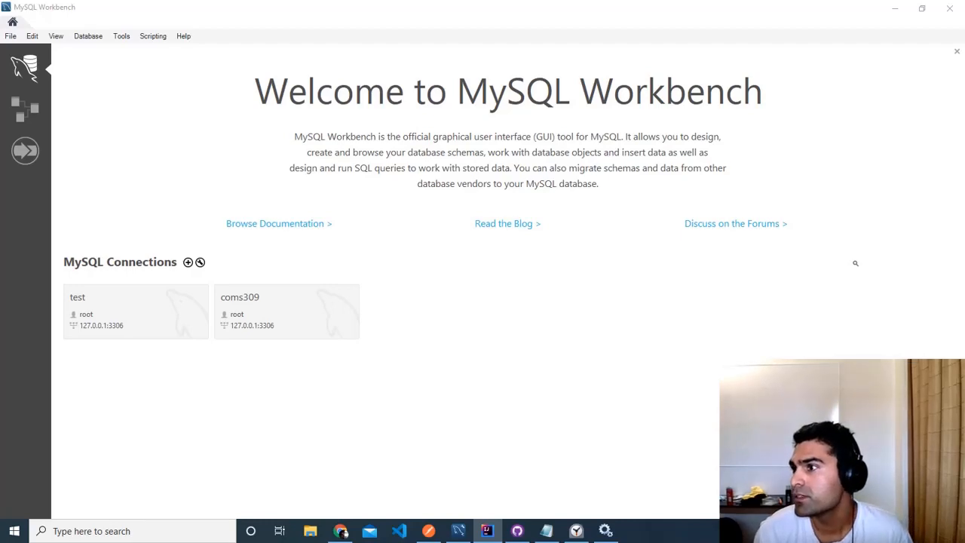
left_click(487, 530)
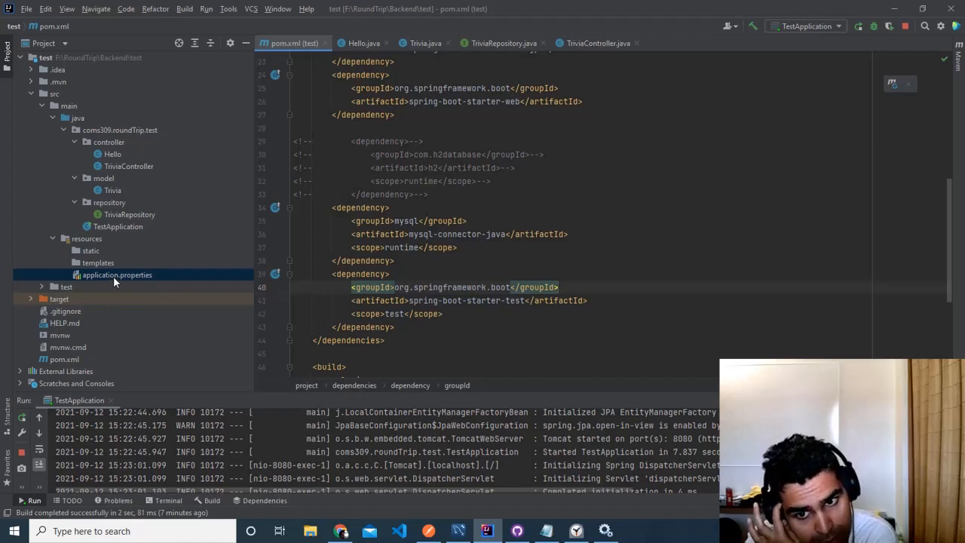
mouse_move(467, 357)
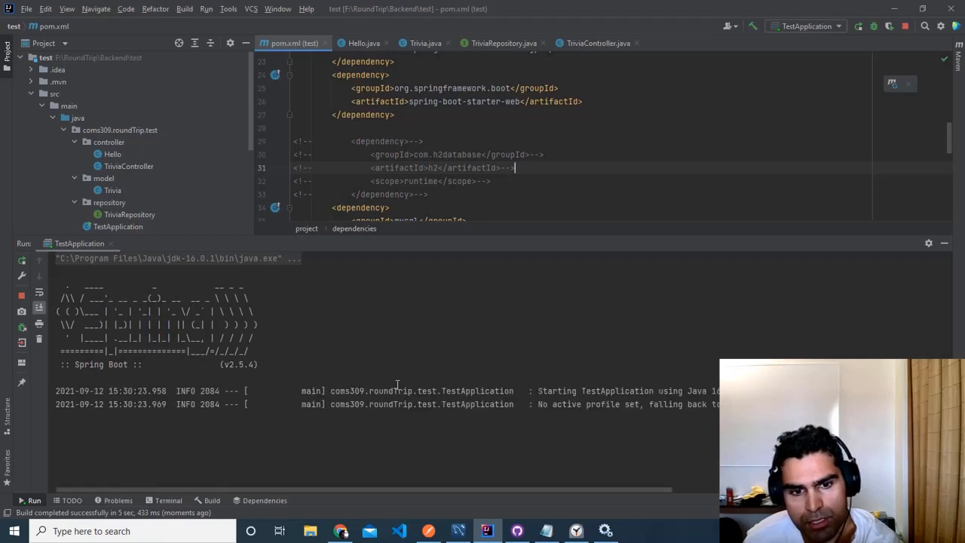
mouse_move(524, 221)
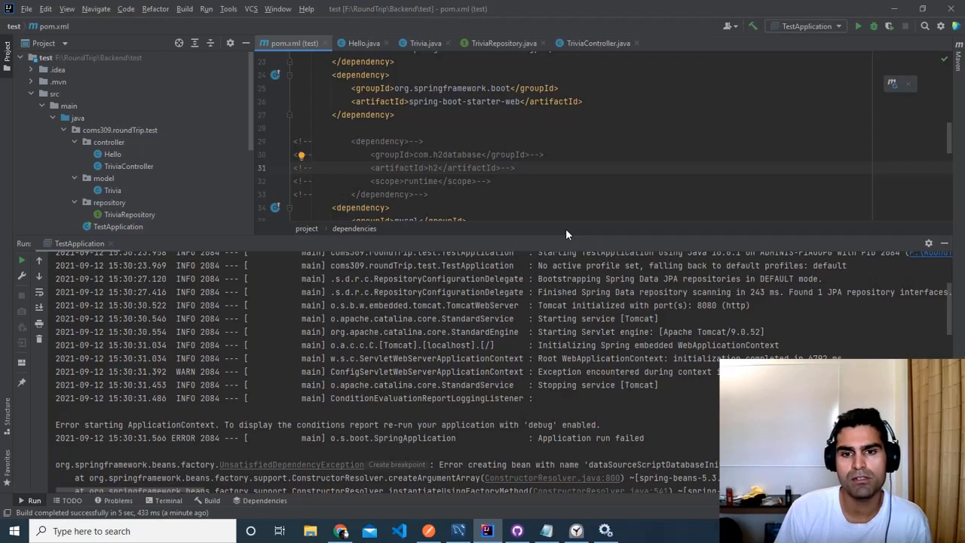
mouse_move(516, 237)
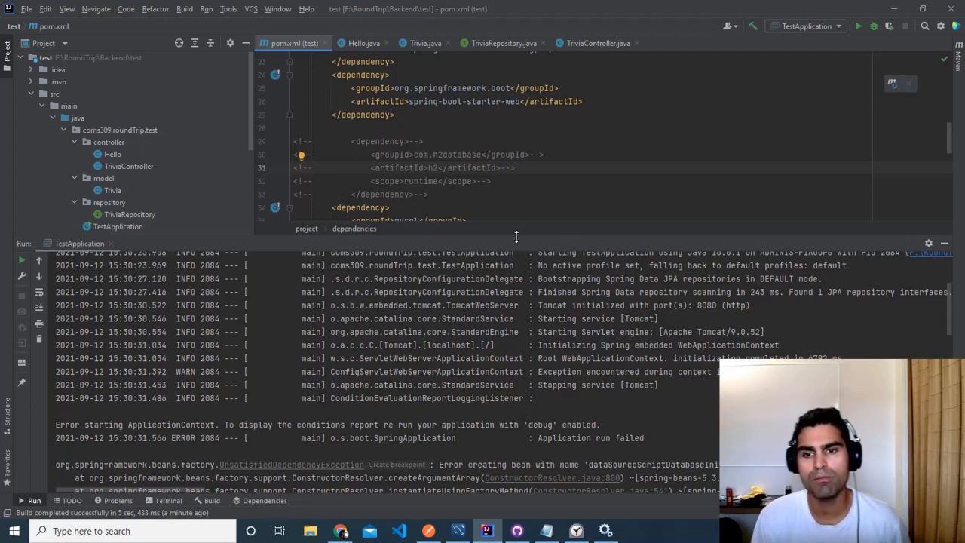
mouse_move(528, 230)
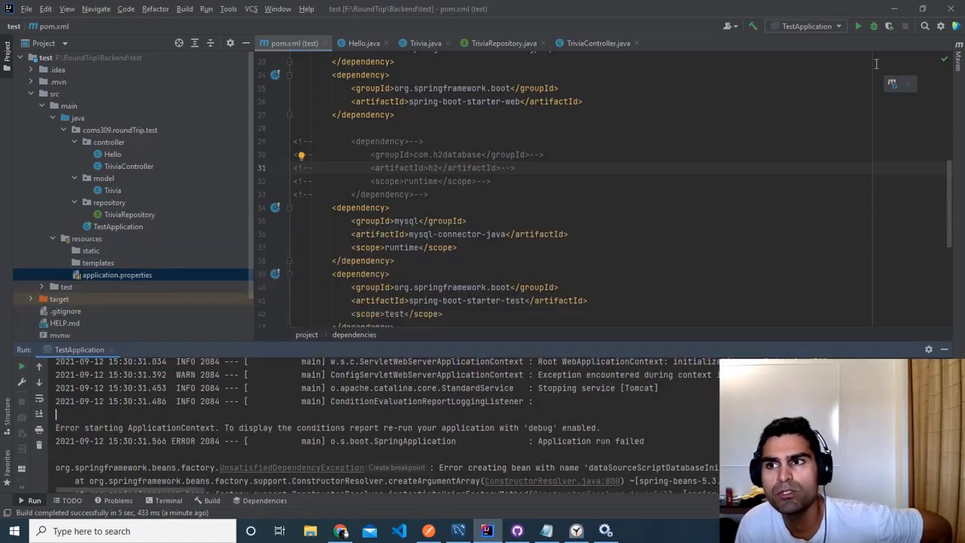
Exit the IDE and relaunch IntelliJ IDEA Community Edition 2021.2 by searching 'ide' in Start.
left_click(950, 8)
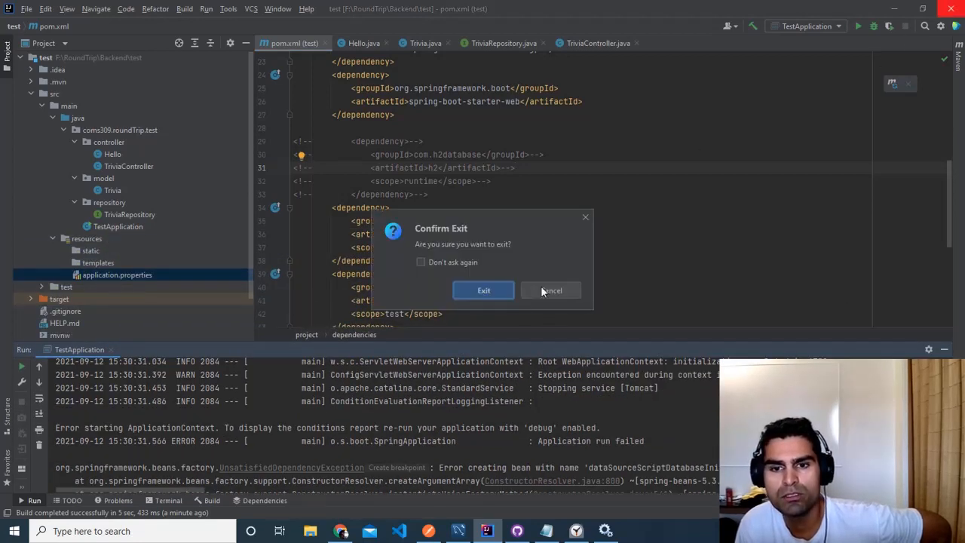
left_click(484, 290)
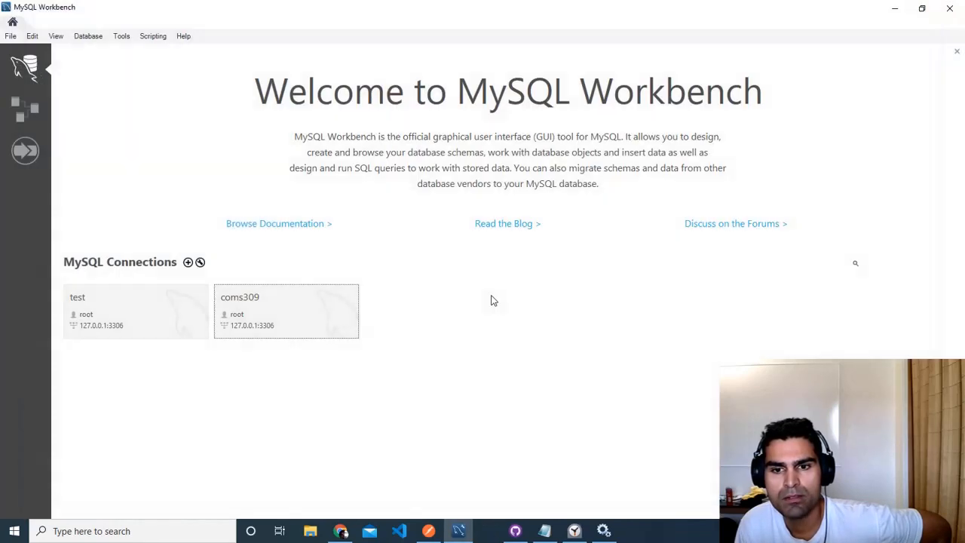
left_click(14, 530)
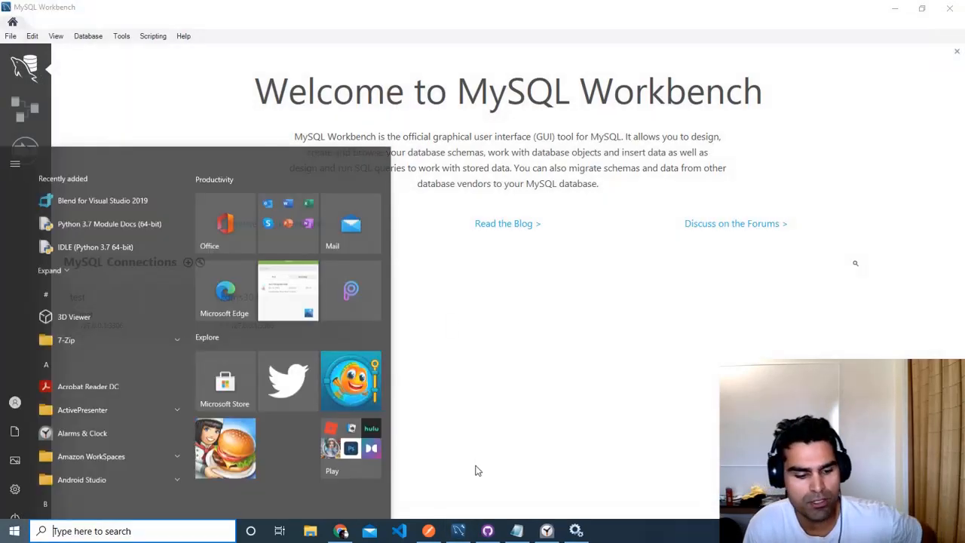
type("ide")
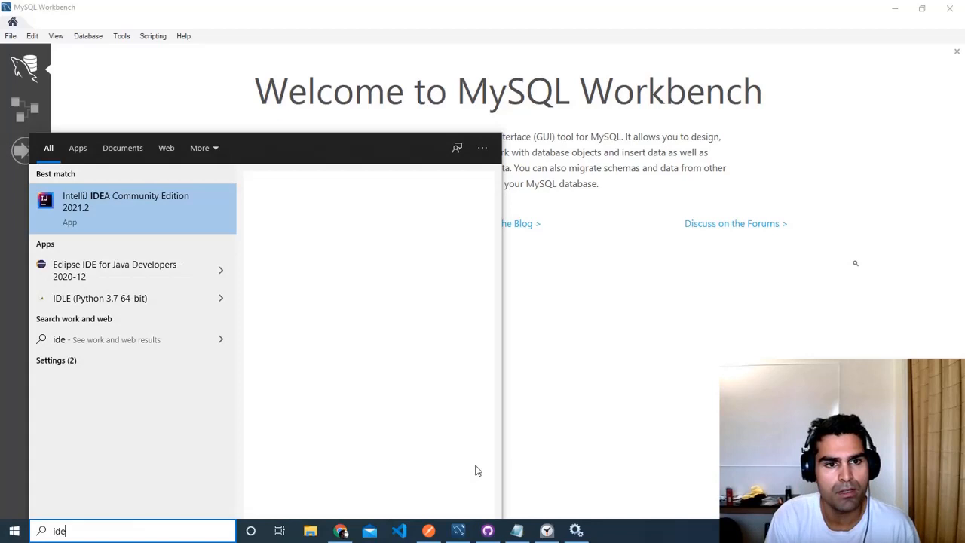
left_click(478, 402)
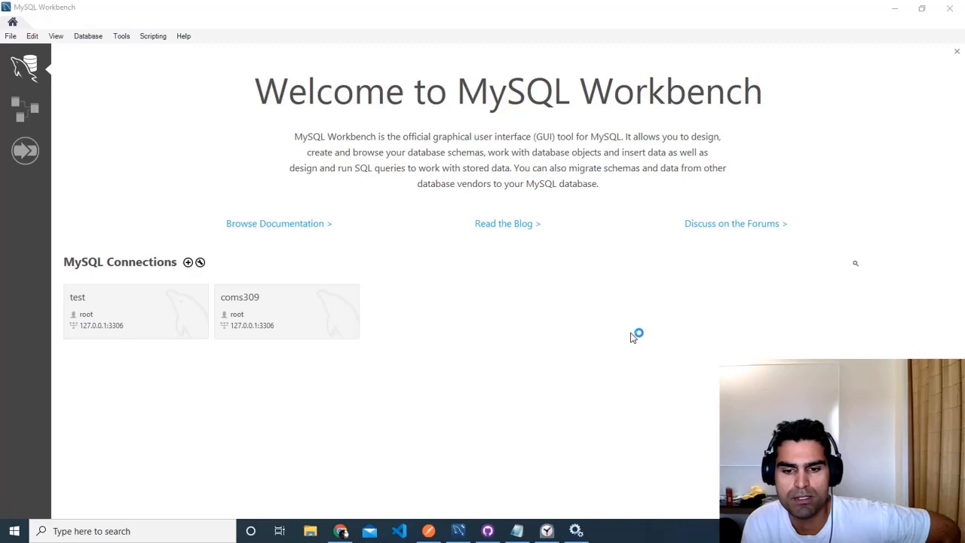
mouse_move(570, 389)
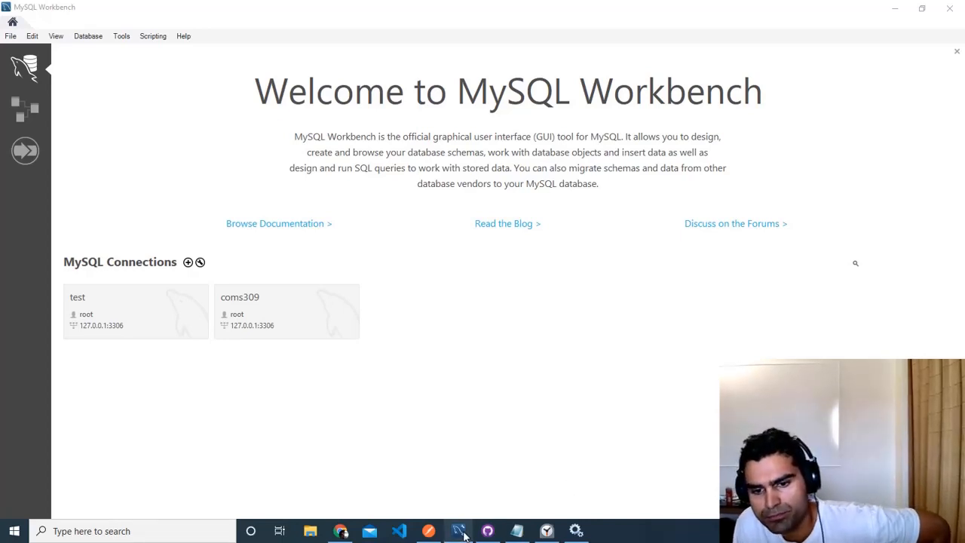
mouse_move(614, 475)
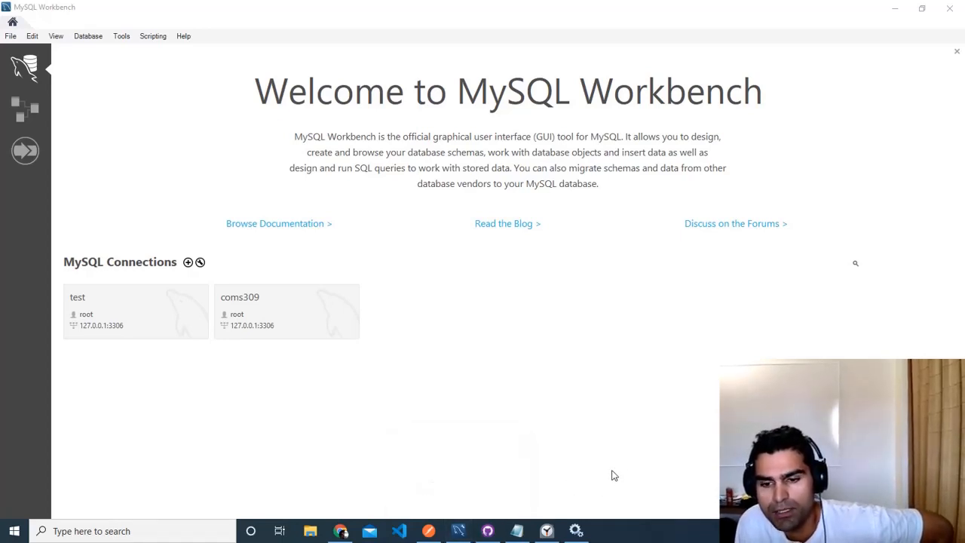
mouse_move(475, 515)
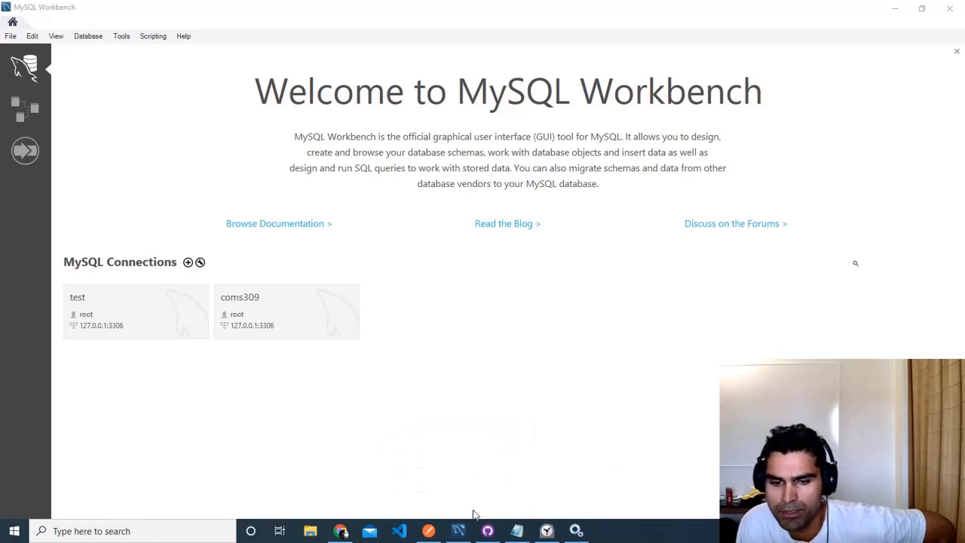
mouse_move(202, 453)
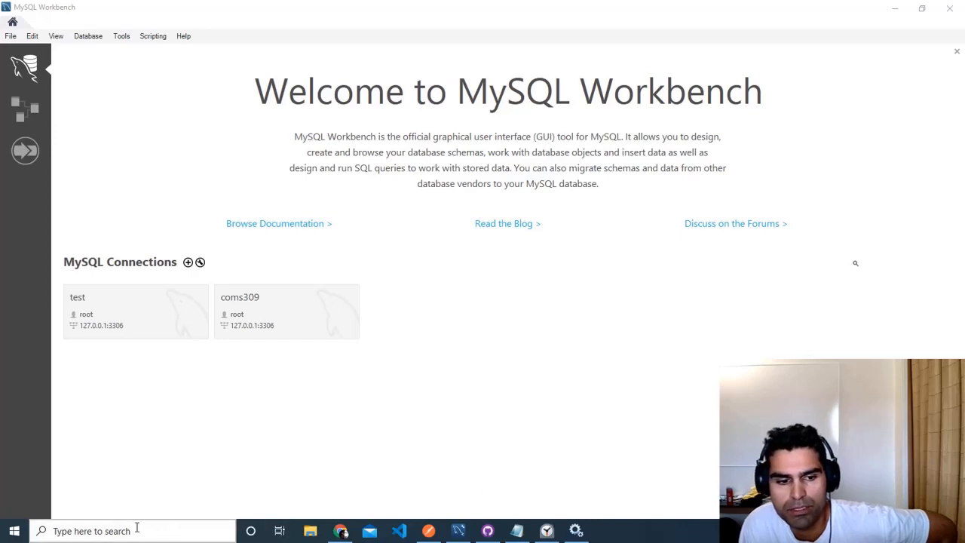
mouse_move(448, 499)
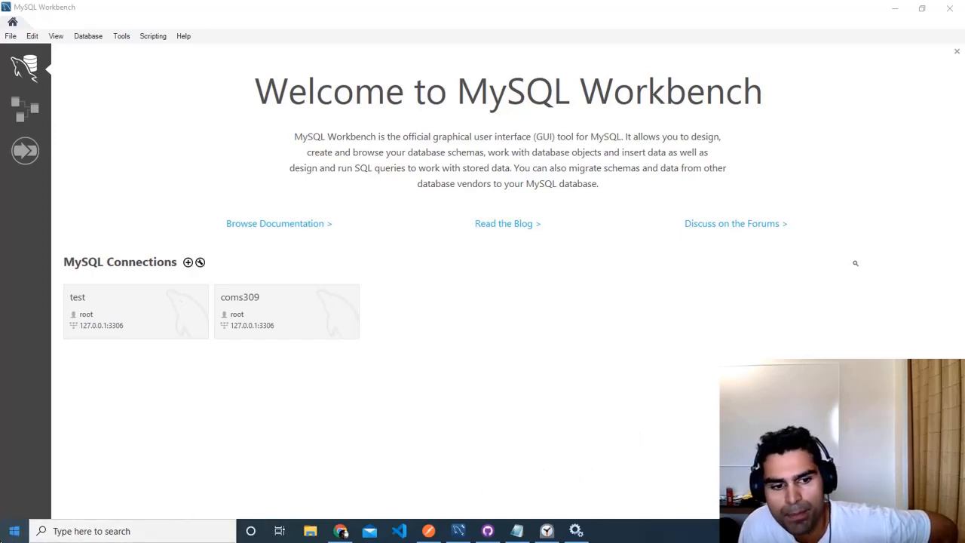
left_click(13, 530)
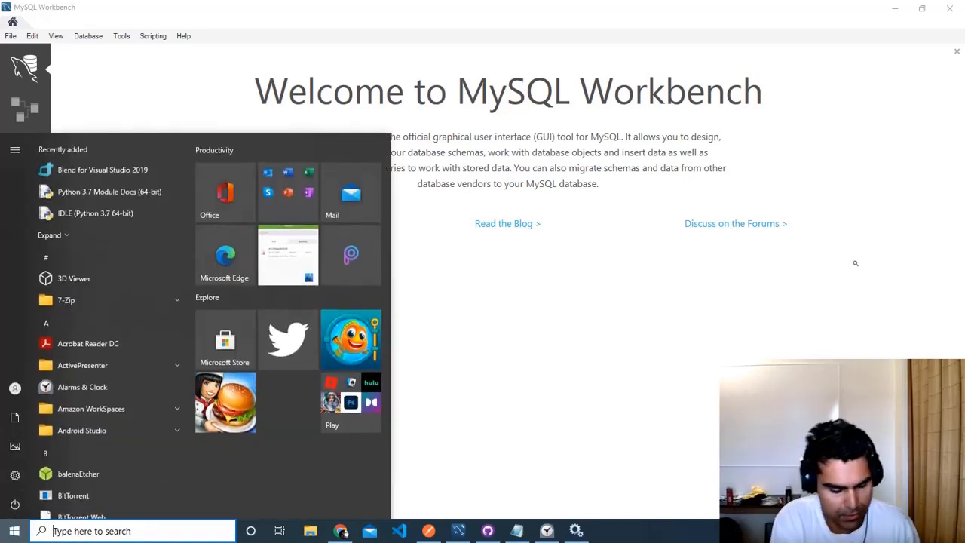
type("ide")
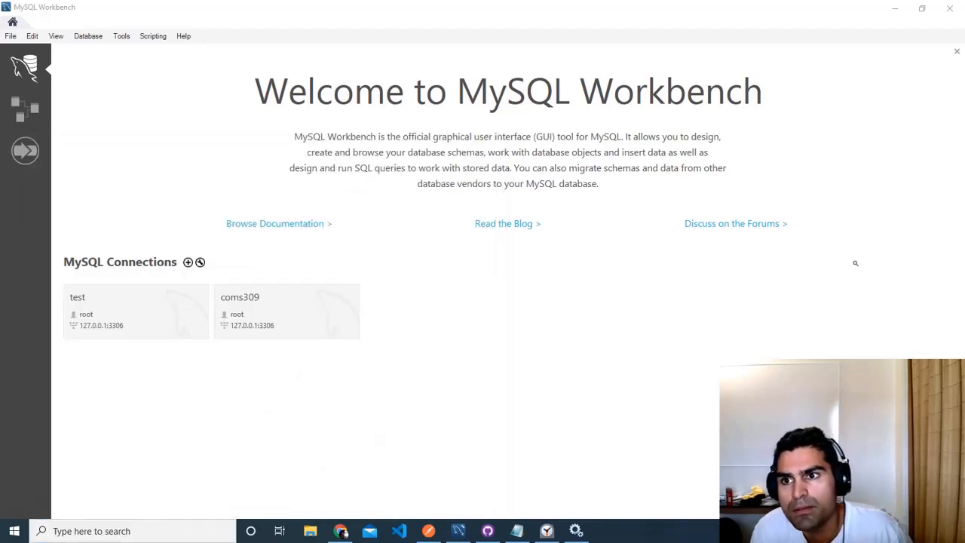
mouse_move(868, 40)
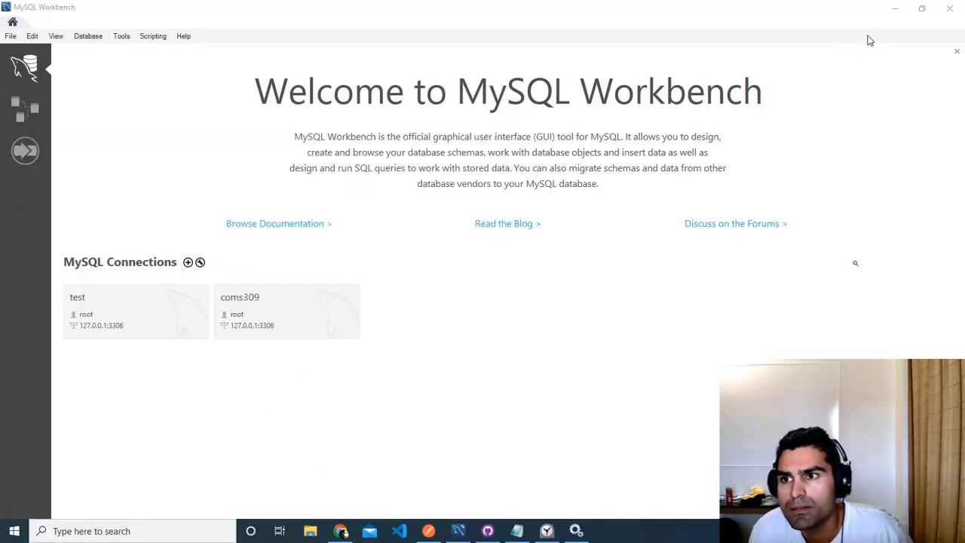
mouse_move(487, 530)
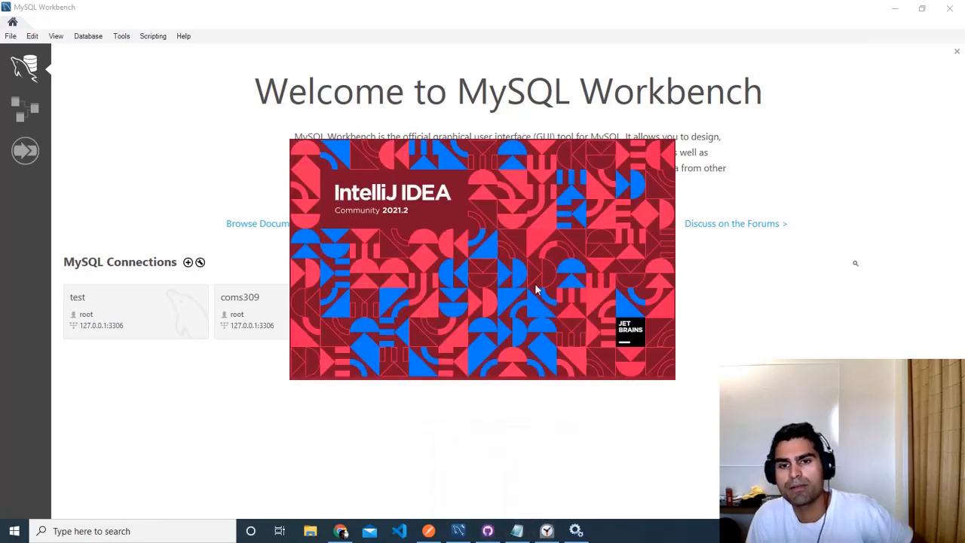
mouse_move(537, 296)
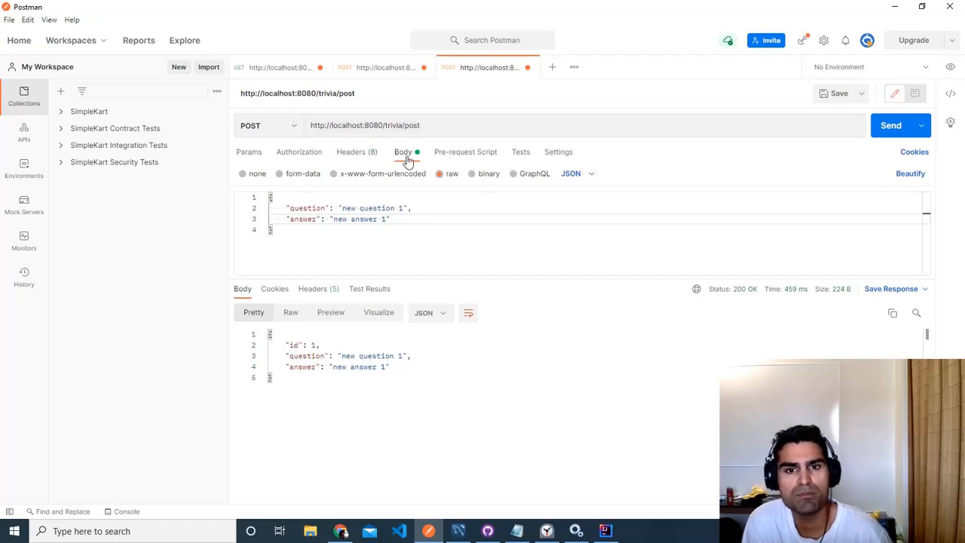
mouse_move(468, 142)
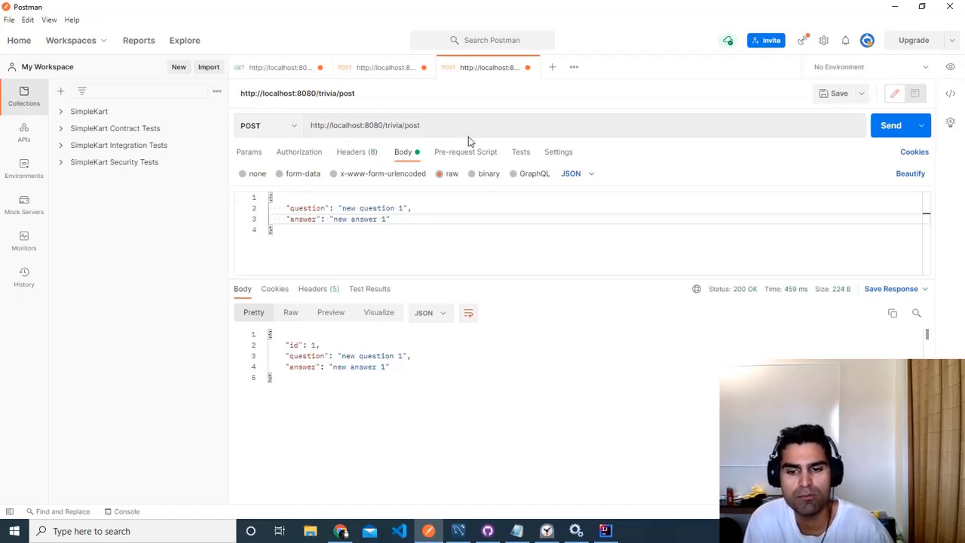
mouse_move(465, 151)
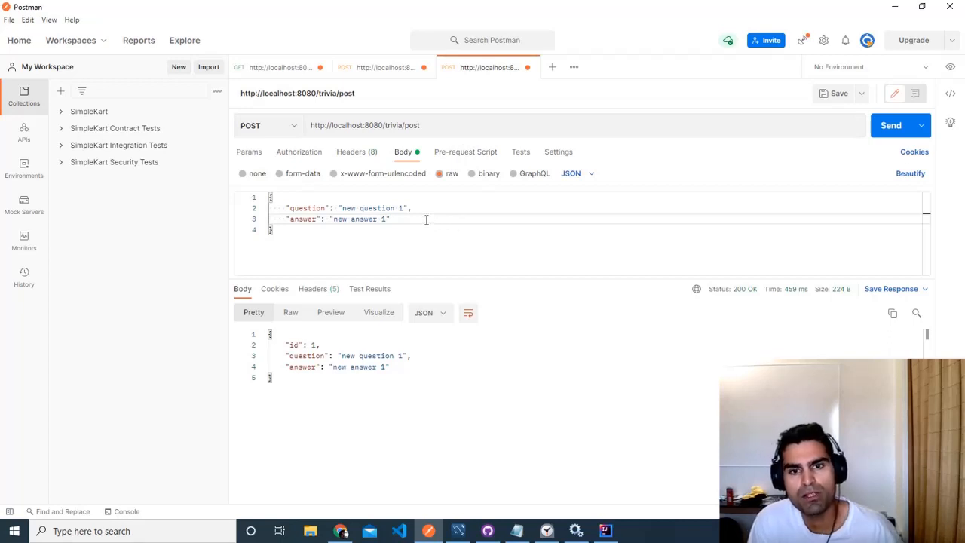
mouse_move(482, 117)
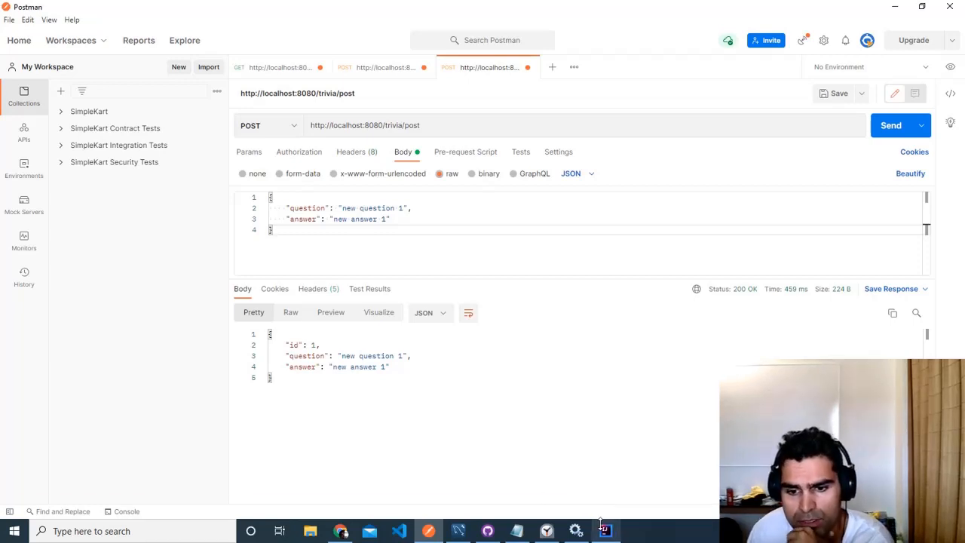
Switch to MySQL Workbench's start page showing the test and coms309 connections.
left_click(606, 530)
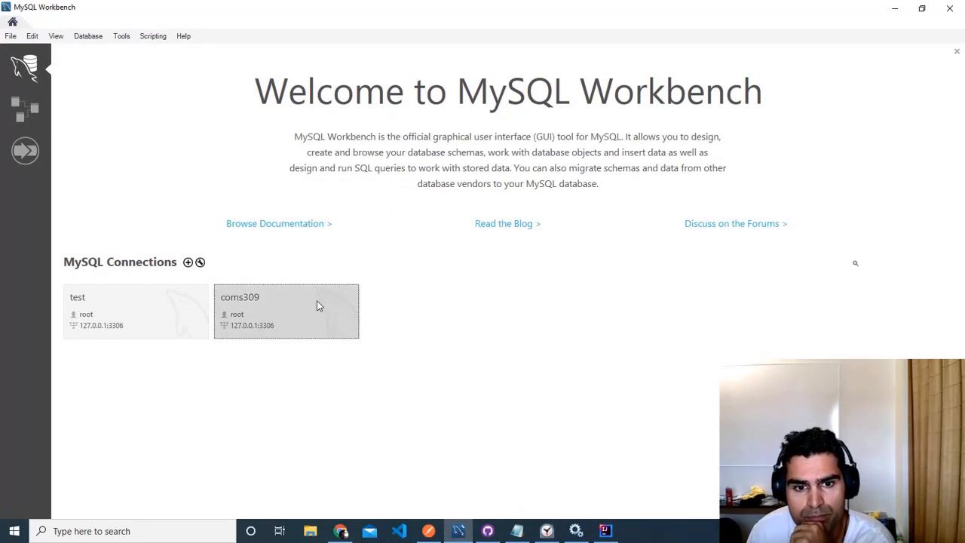
Connect to coms309 with the password and expand coms309_roundtrip's Tables folder.
double_click(287, 311)
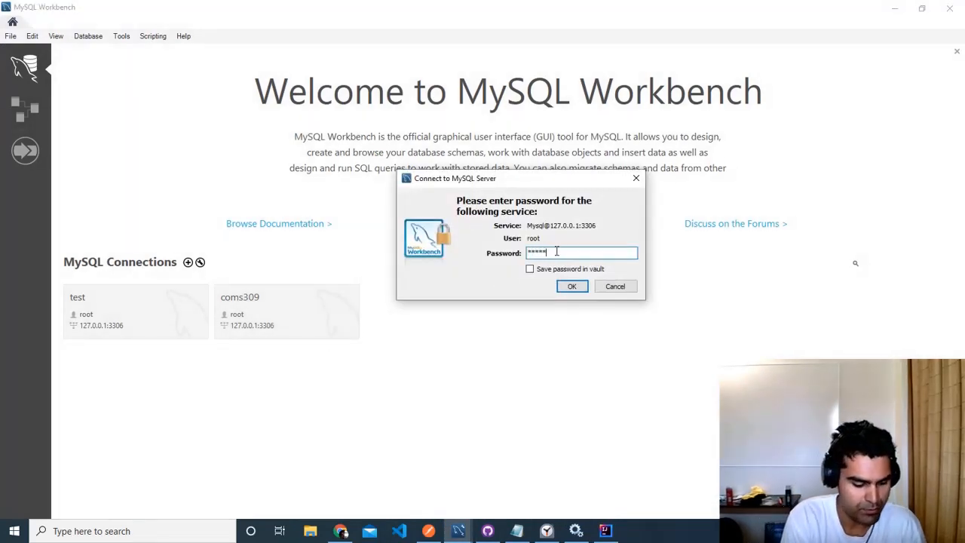
left_click(571, 286)
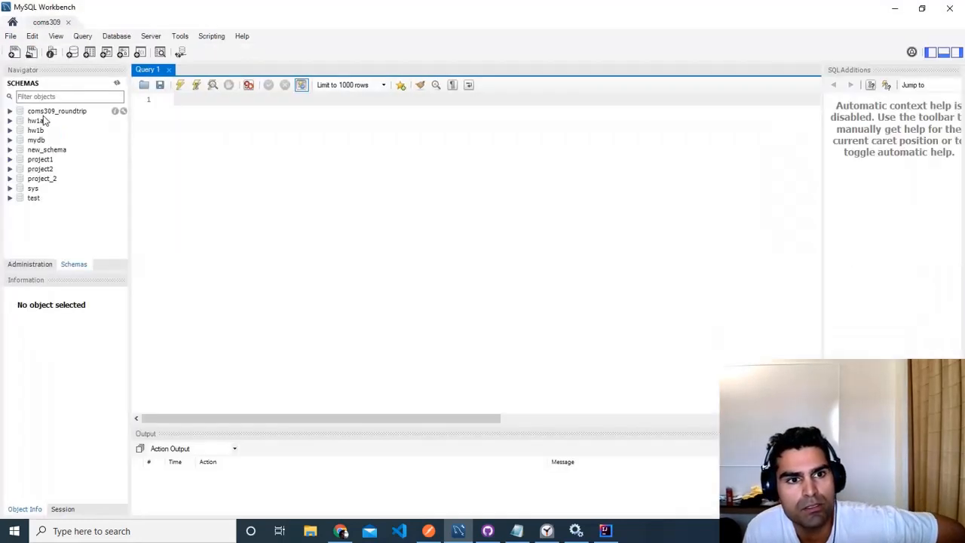
right_click(56, 110)
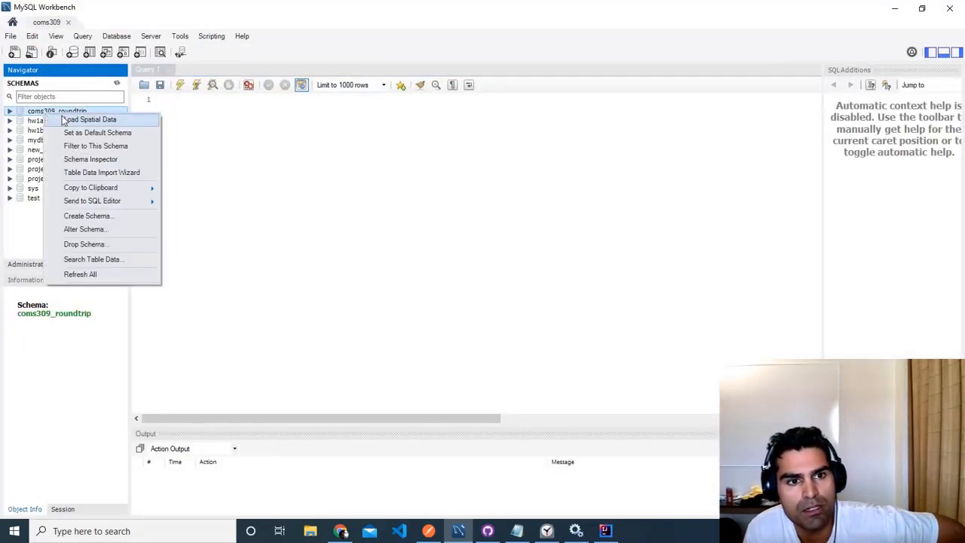
left_click(10, 111)
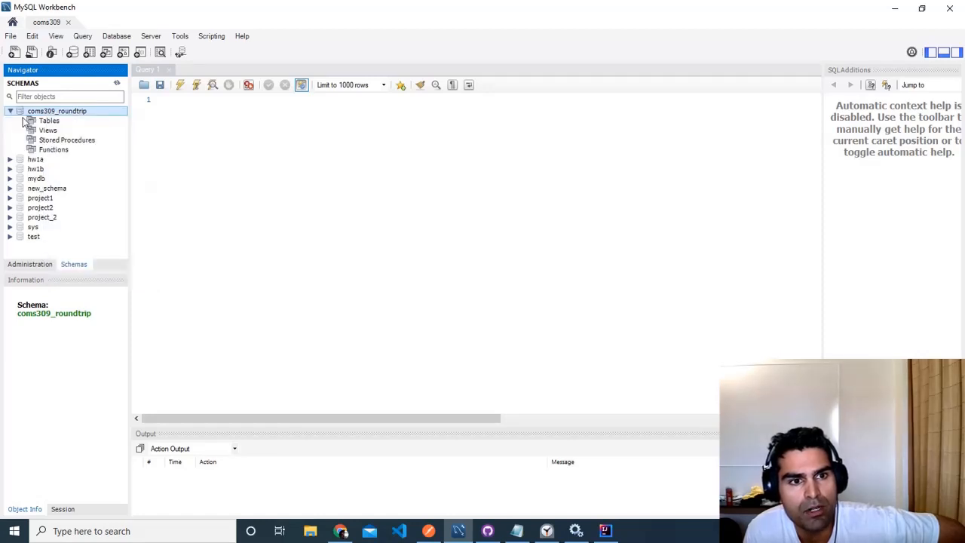
left_click(48, 121)
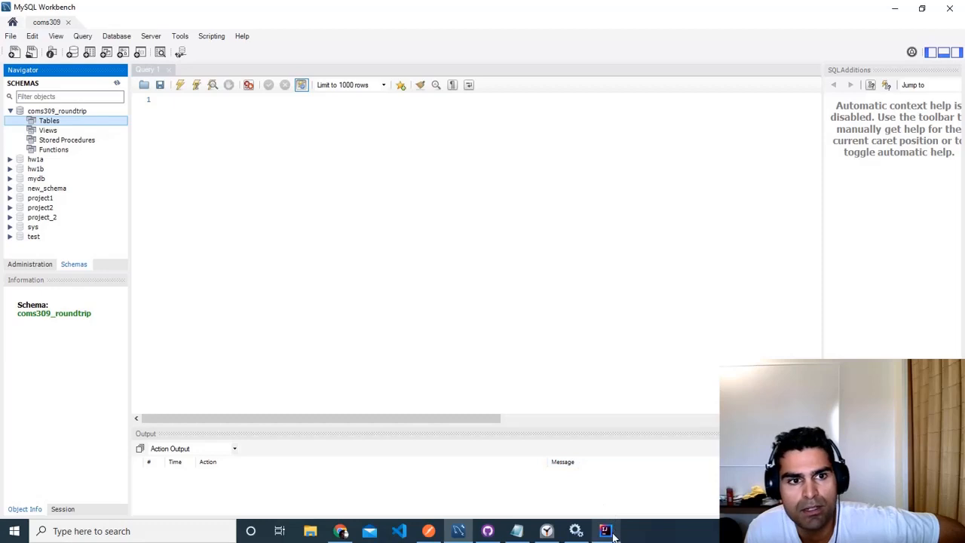
left_click(606, 530)
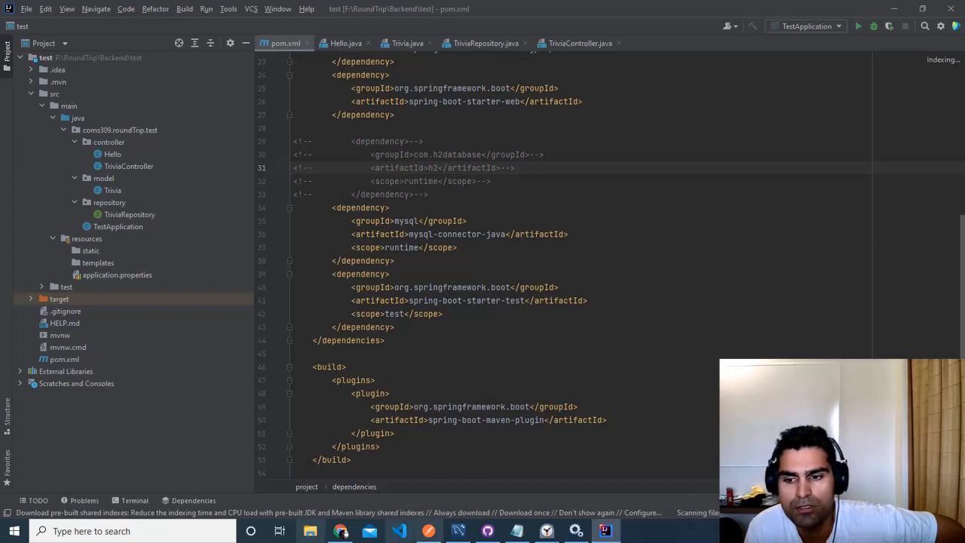
mouse_move(806, 105)
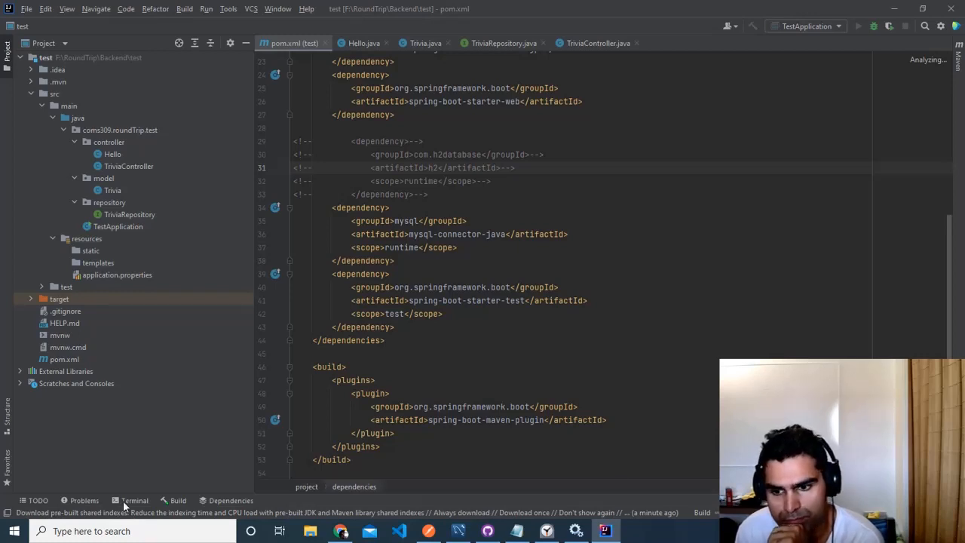
Run TestApplication with mysql-connector-java replacing H2 and follow the build output.
left_click(134, 500)
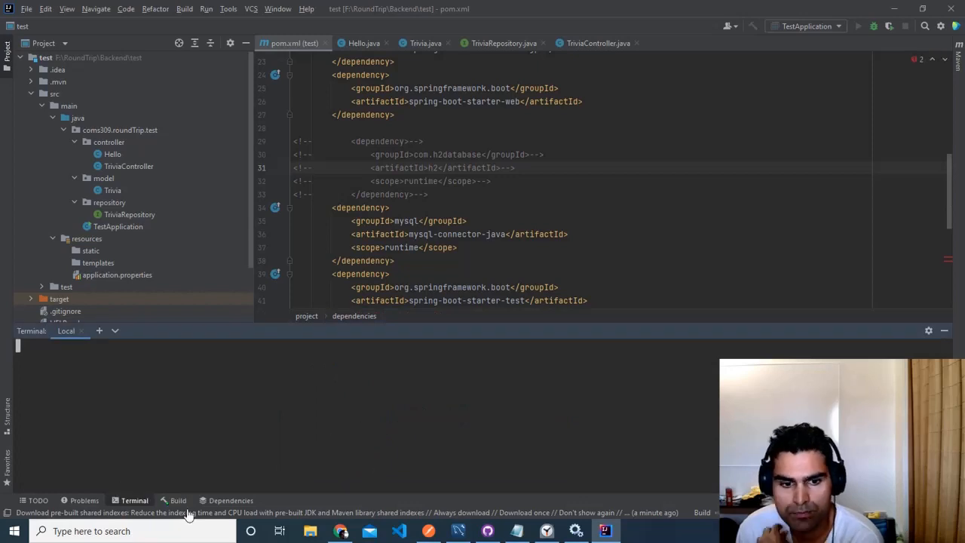
left_click(178, 500)
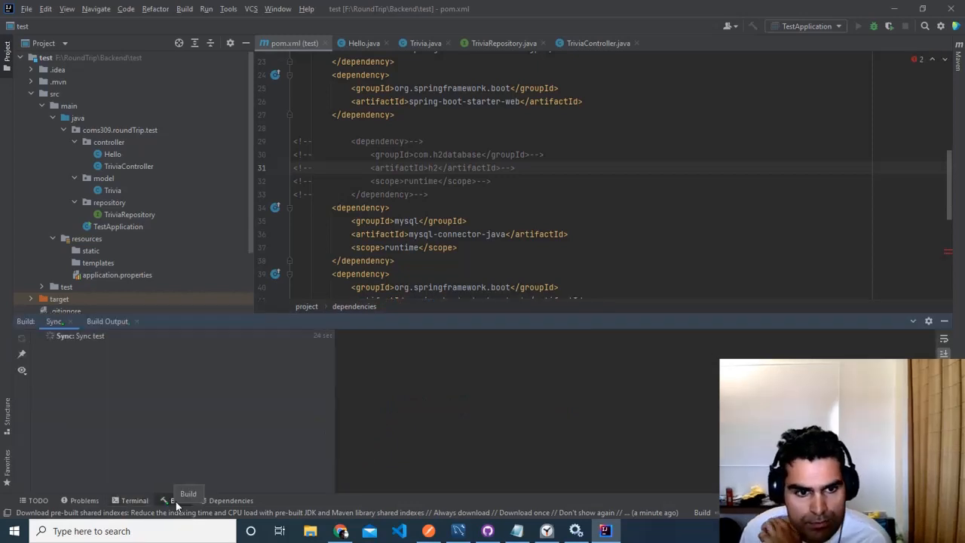
mouse_move(130, 500)
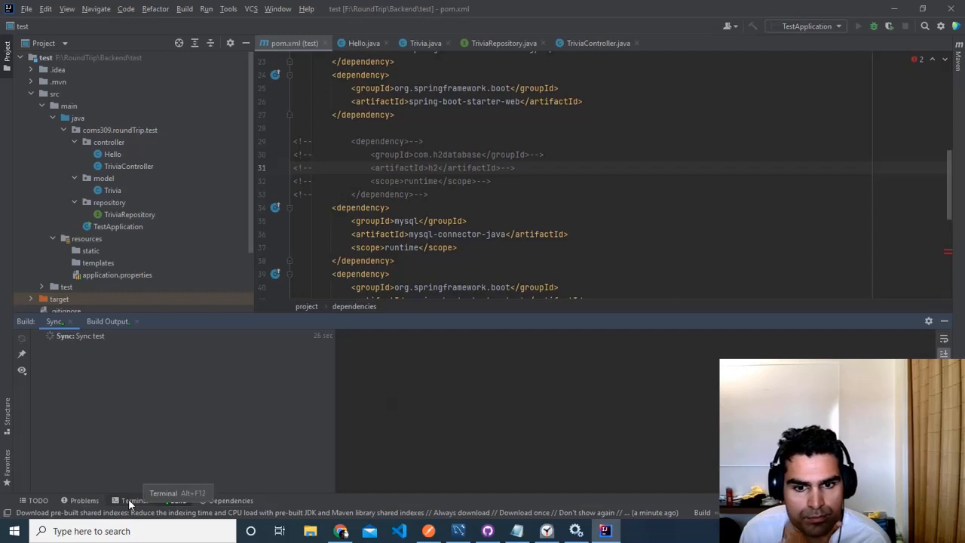
left_click(134, 500)
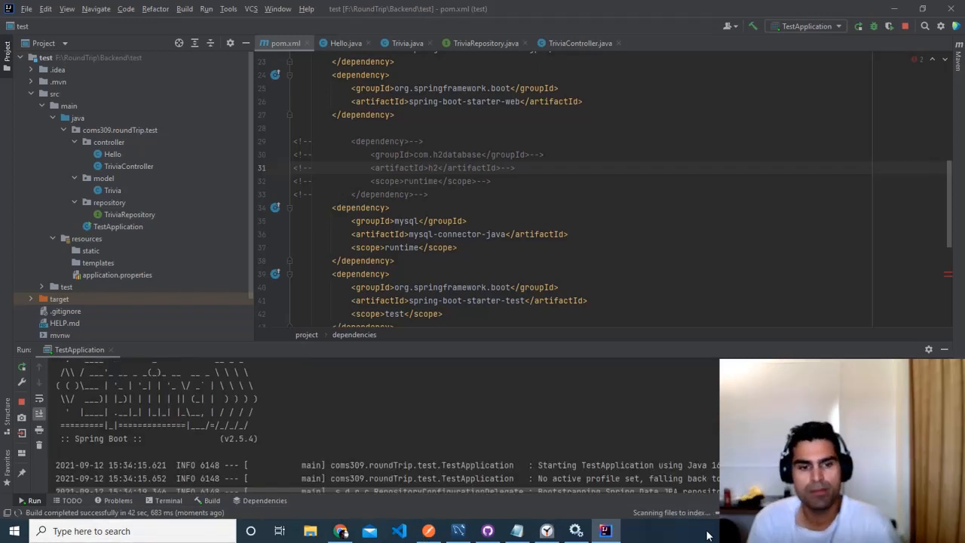
scroll("down", 3)
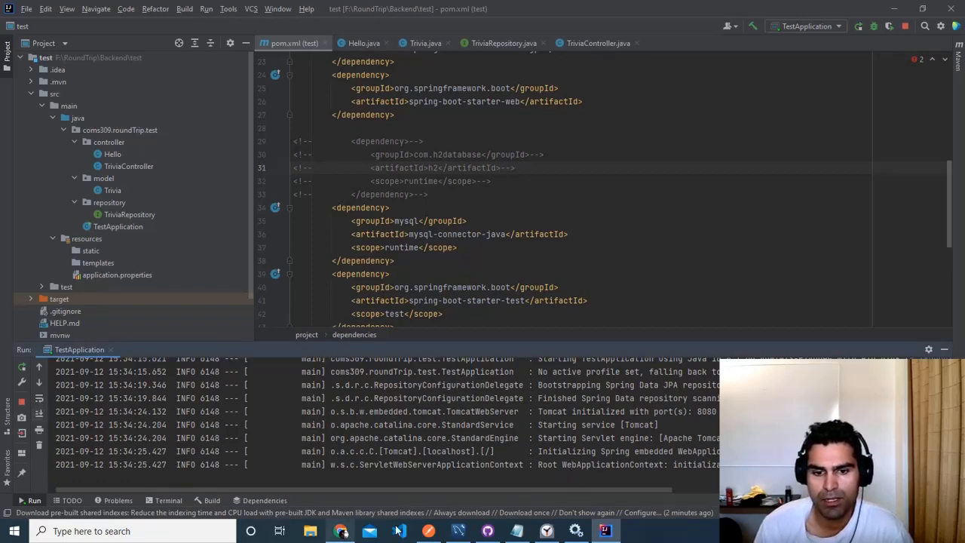
Reload localhost:8080 in Chrome to see the Spring Boot greeting.
left_click(341, 531)
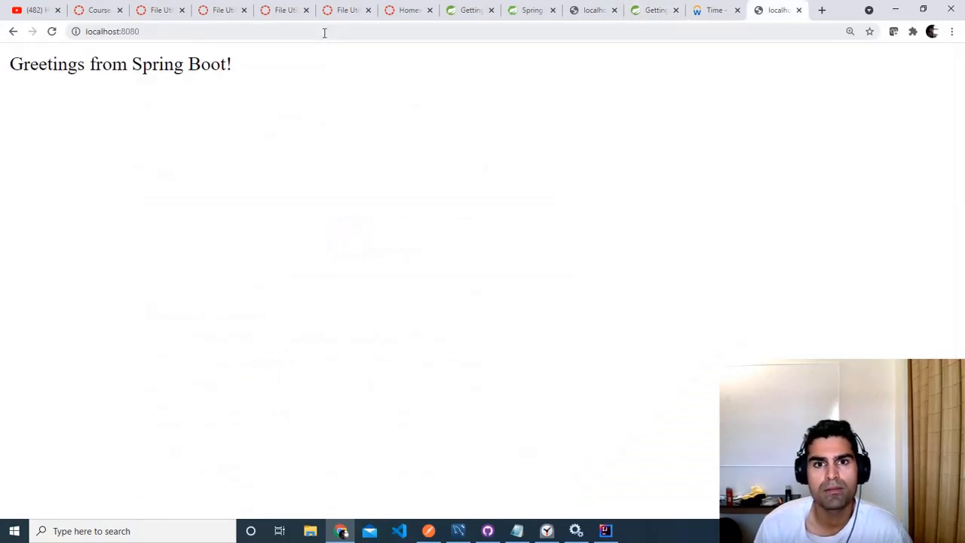
left_click(51, 31)
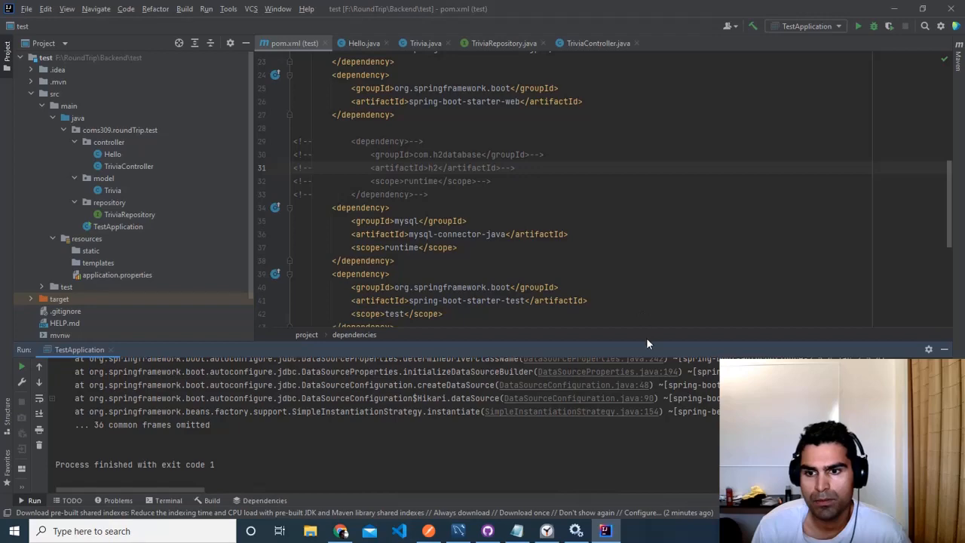
mouse_move(637, 344)
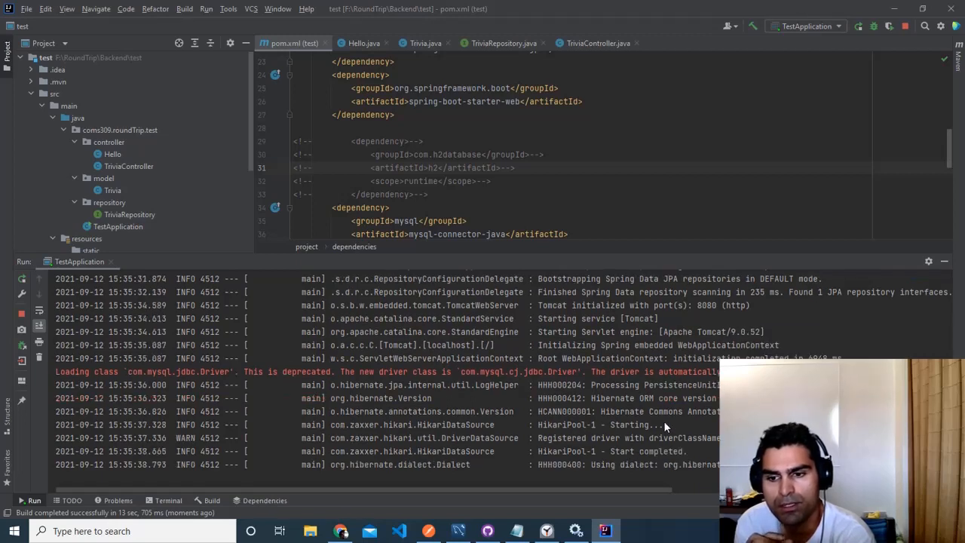
Scroll the Run console log and copy the suggested new MySQL driver class name.
scroll("down", 3)
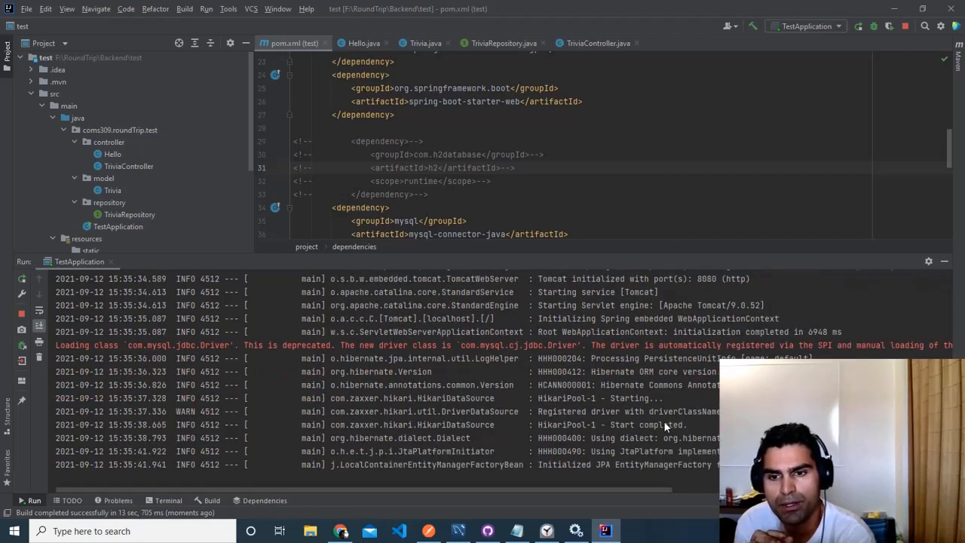
scroll("down", 3)
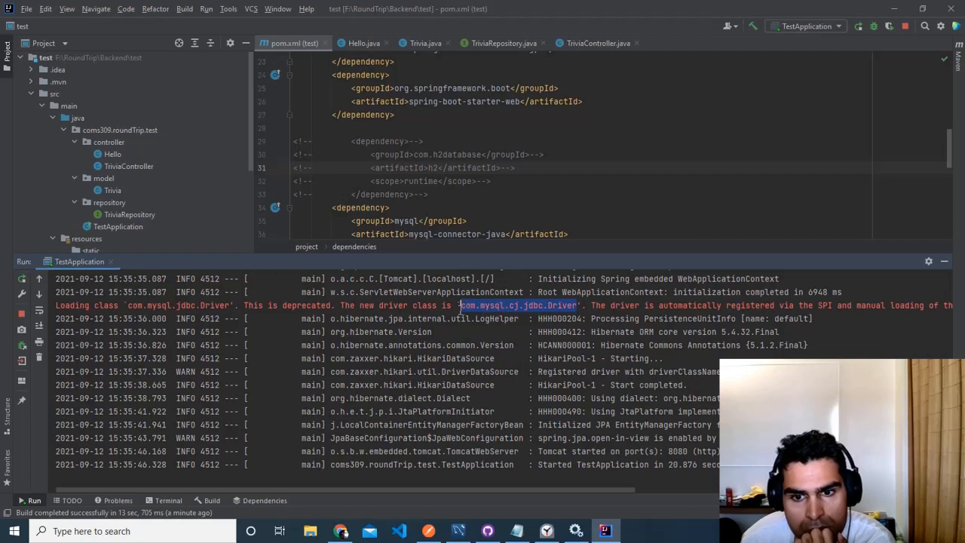
right_click(518, 306)
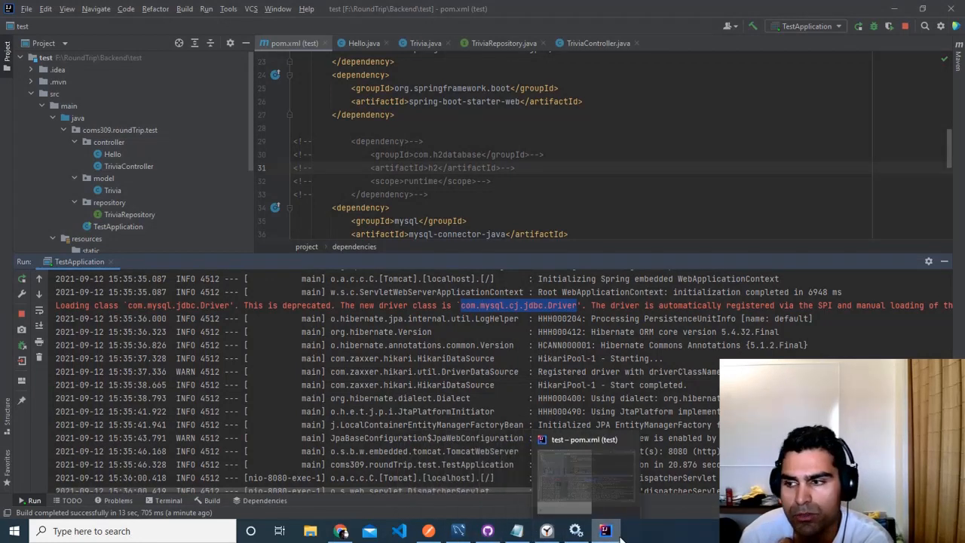
mouse_move(487, 531)
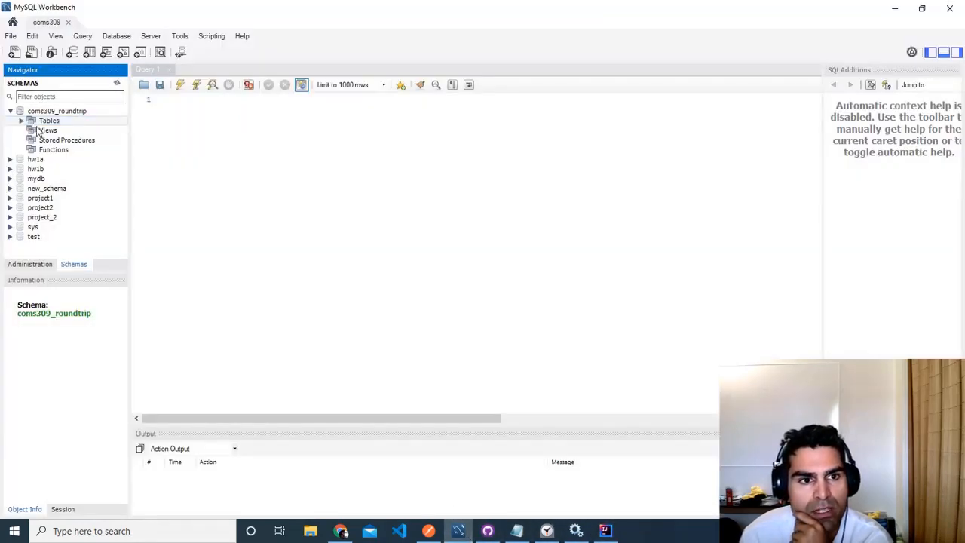
Expand the trivia table to see its id, answer and question columns, then collapse it.
left_click(22, 120)
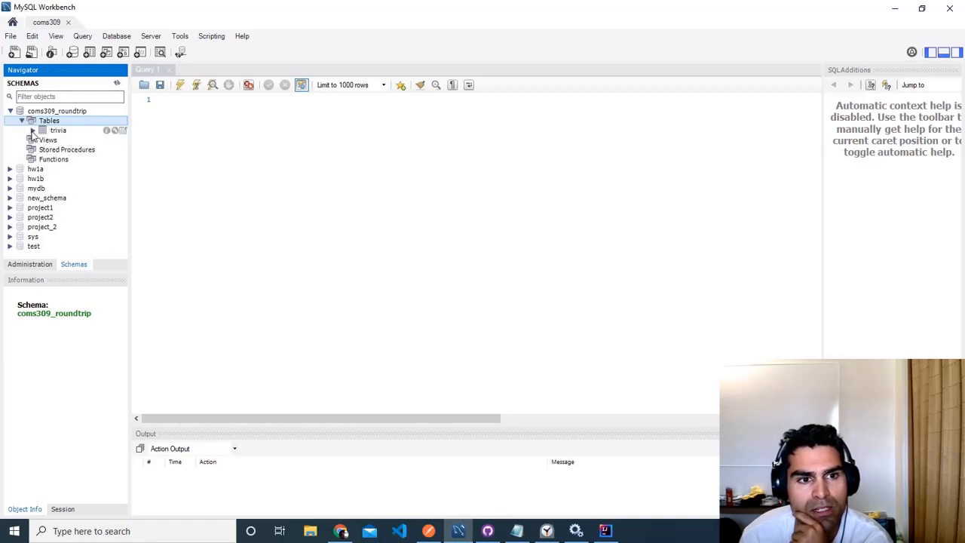
left_click(33, 130)
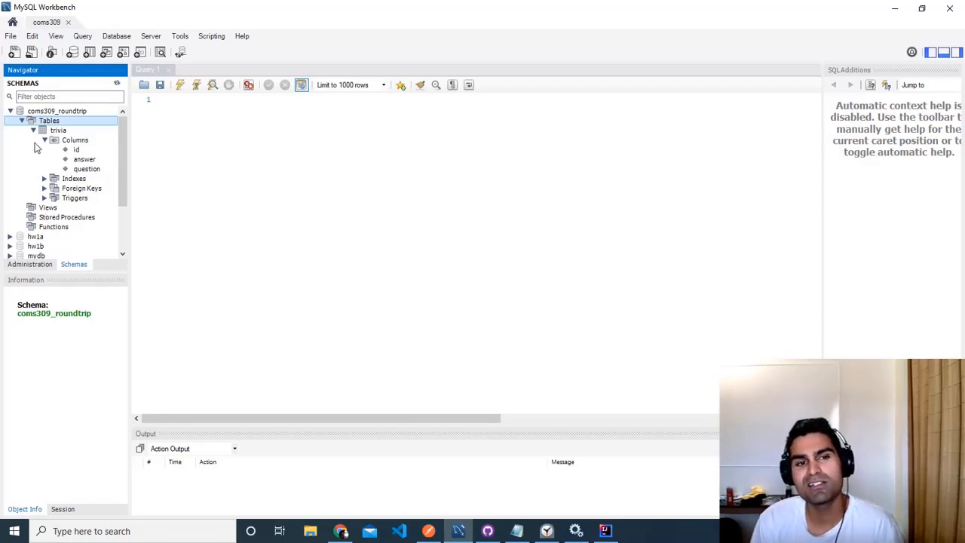
left_click(33, 130)
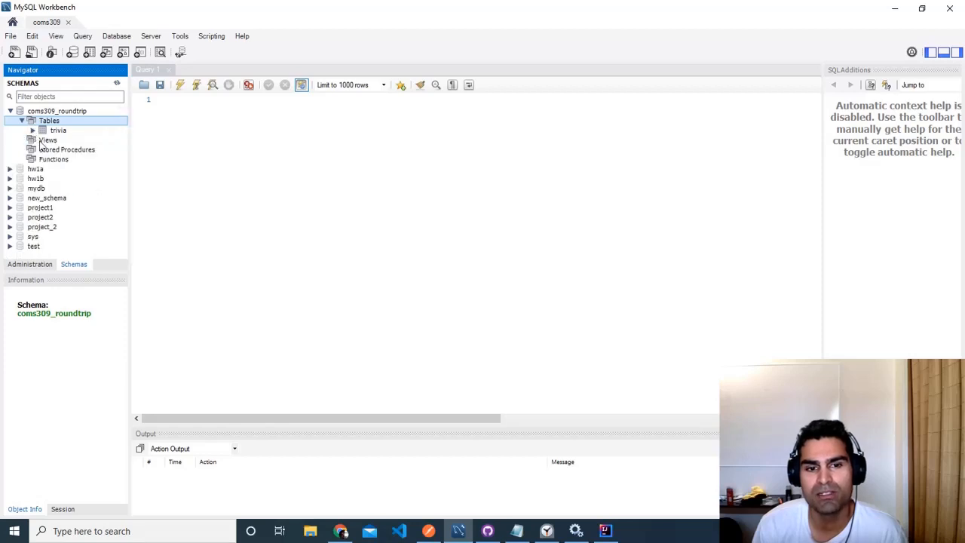
left_click(428, 531)
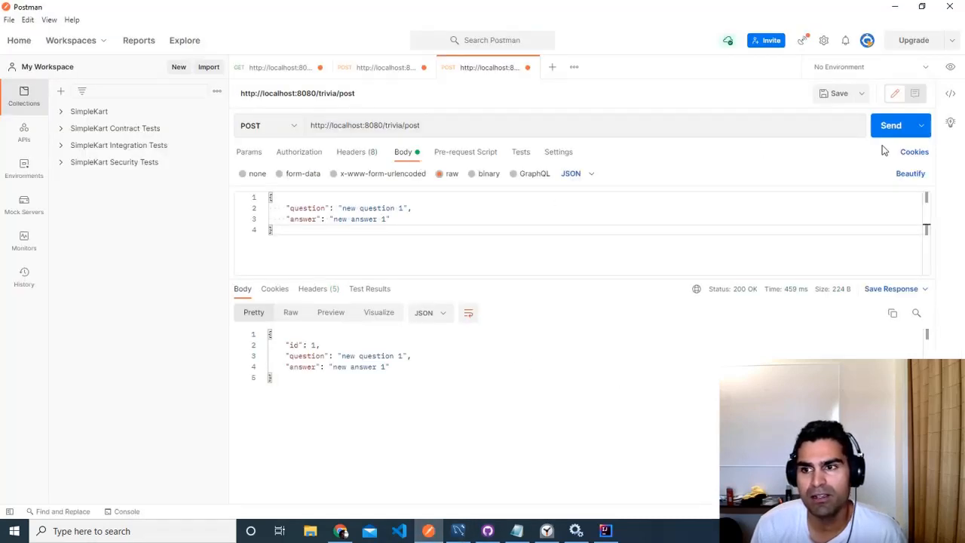
Post trivia questions 1, 2 and 3, then fetch all trivia returning ids 1–3.
left_click(890, 125)
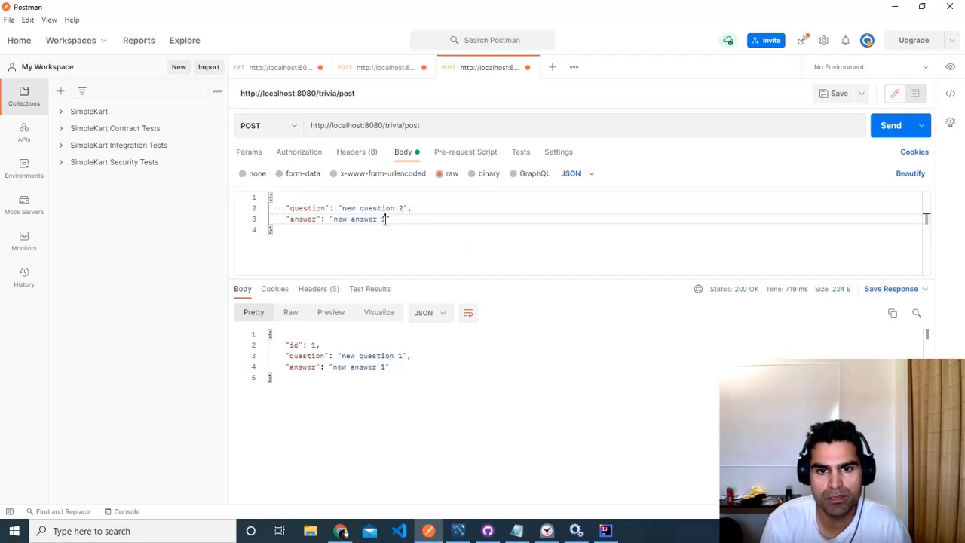
left_click(891, 125)
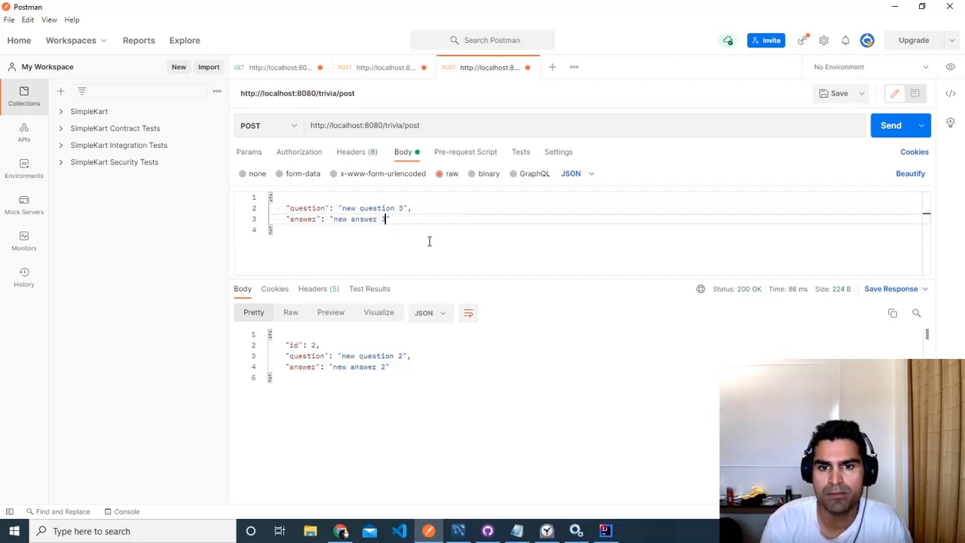
left_click(890, 125)
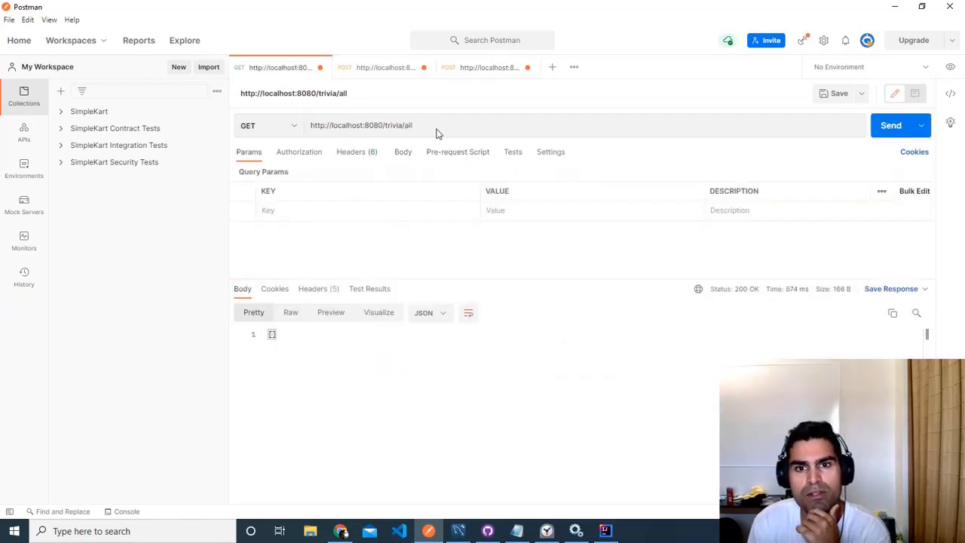
left_click(890, 125)
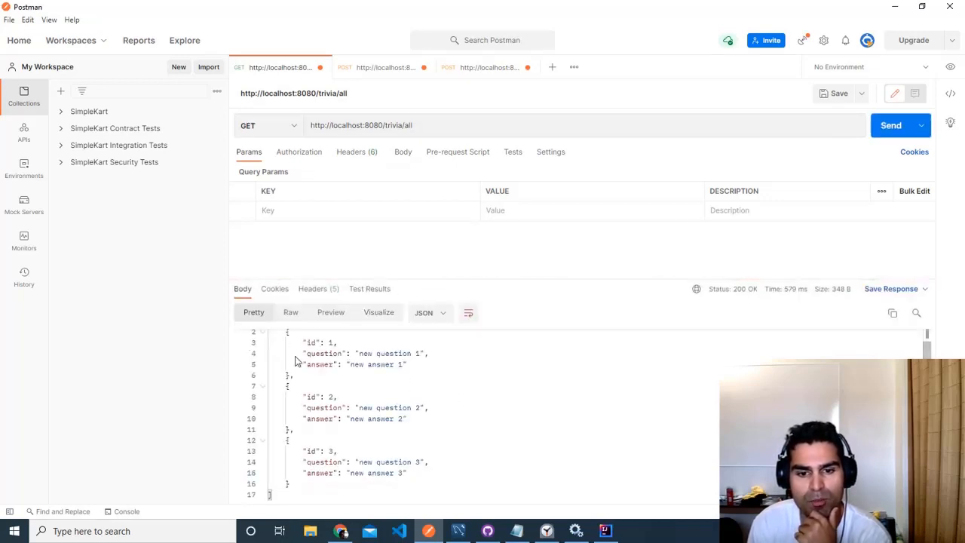
mouse_move(605, 531)
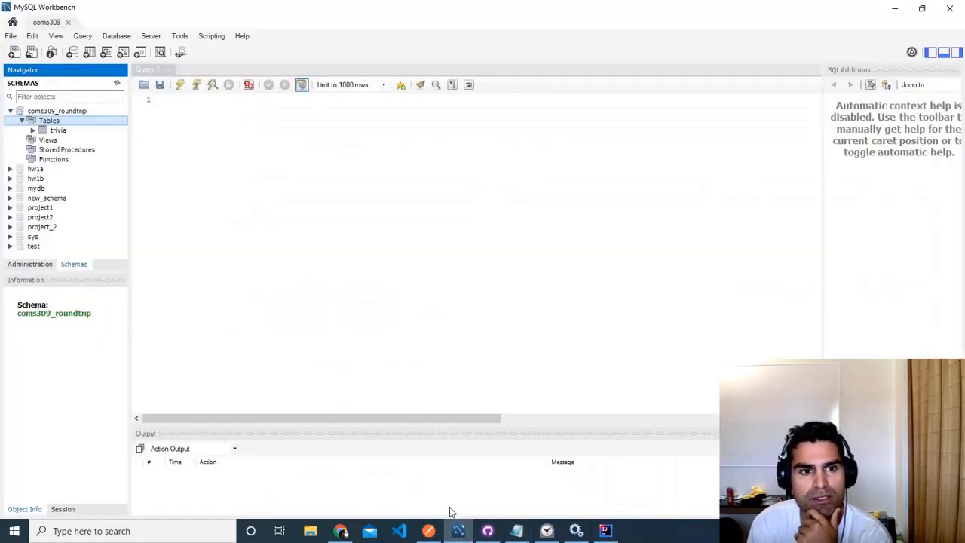
Select rows from the trivia table to view questions and answers 1–3.
right_click(48, 120)
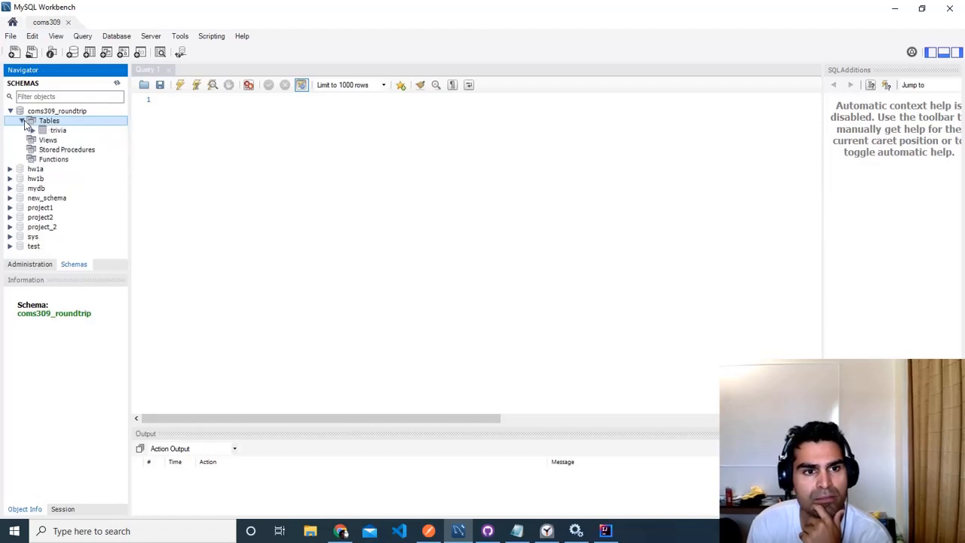
right_click(57, 129)
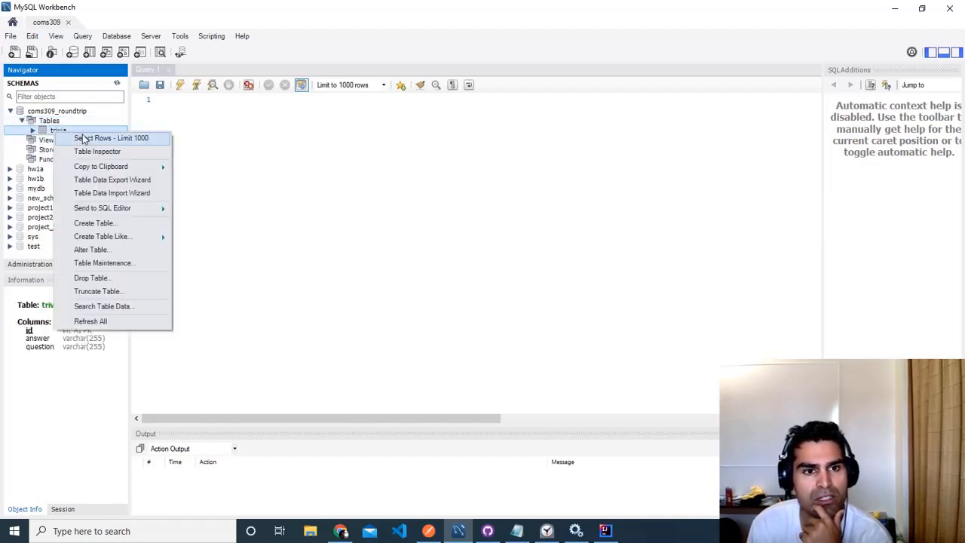
left_click(112, 138)
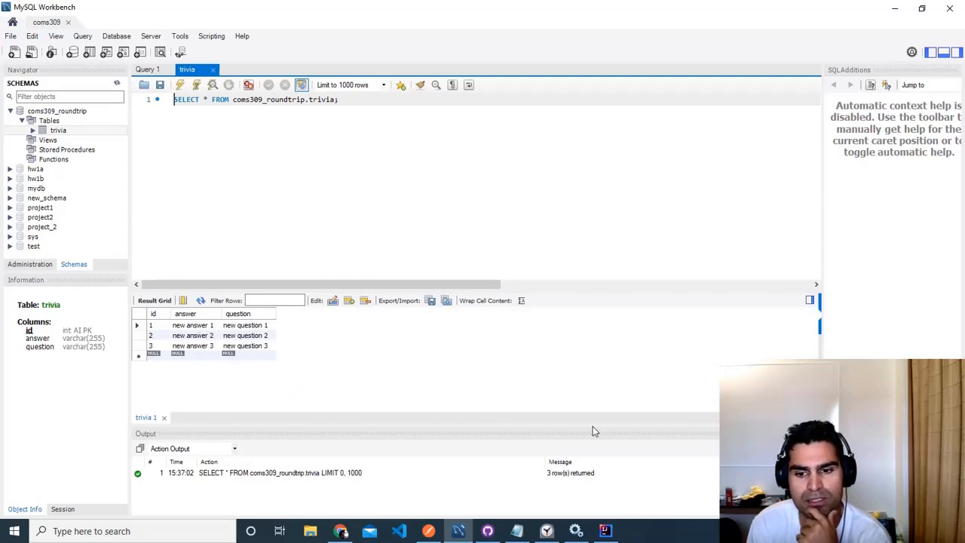
left_click(605, 531)
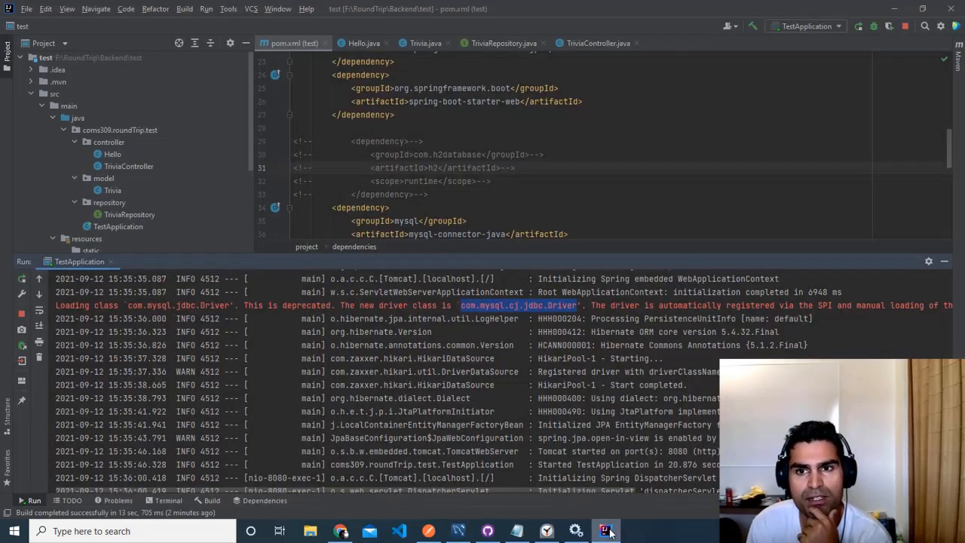